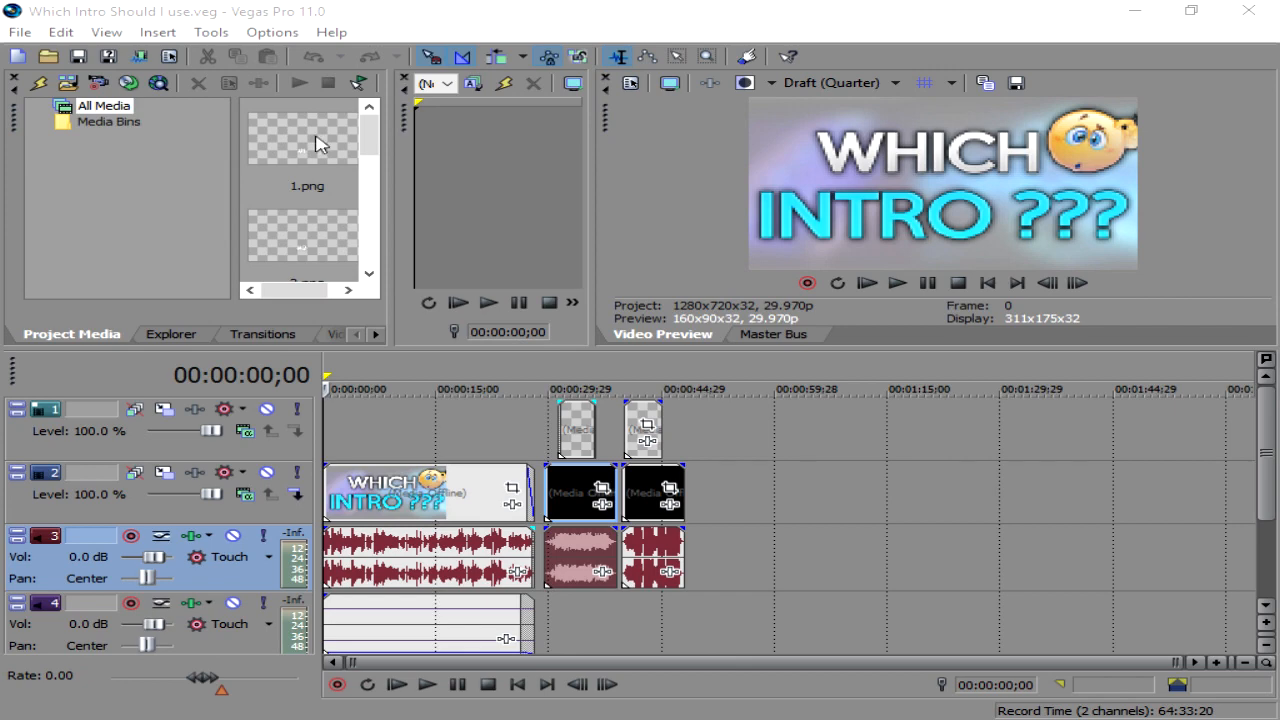
mouse_move(178, 108)
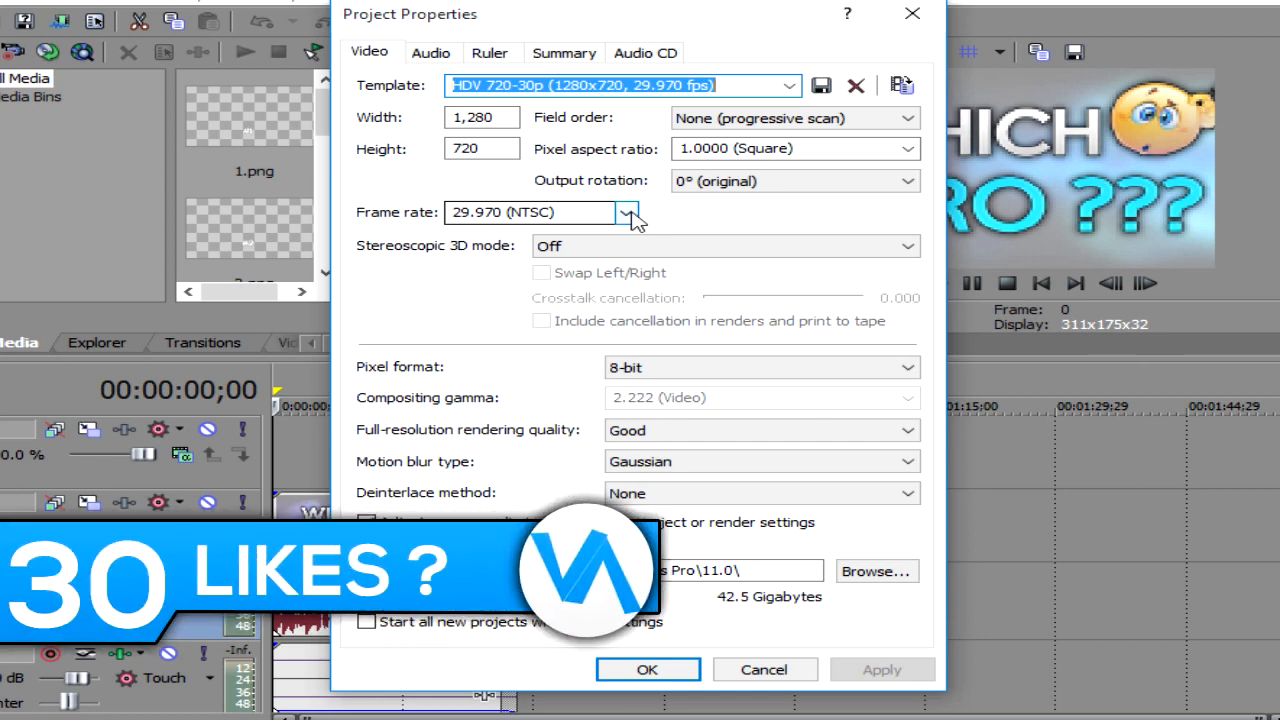
left_click(628, 213)
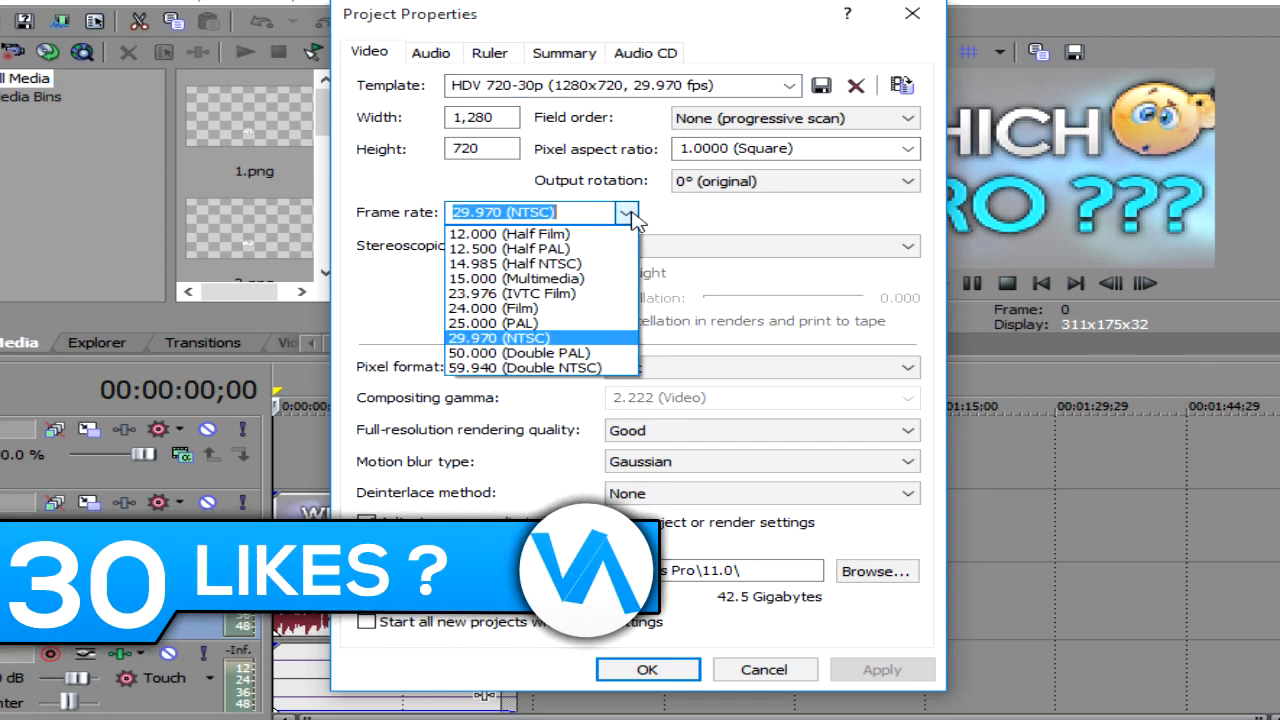
left_click(498, 337)
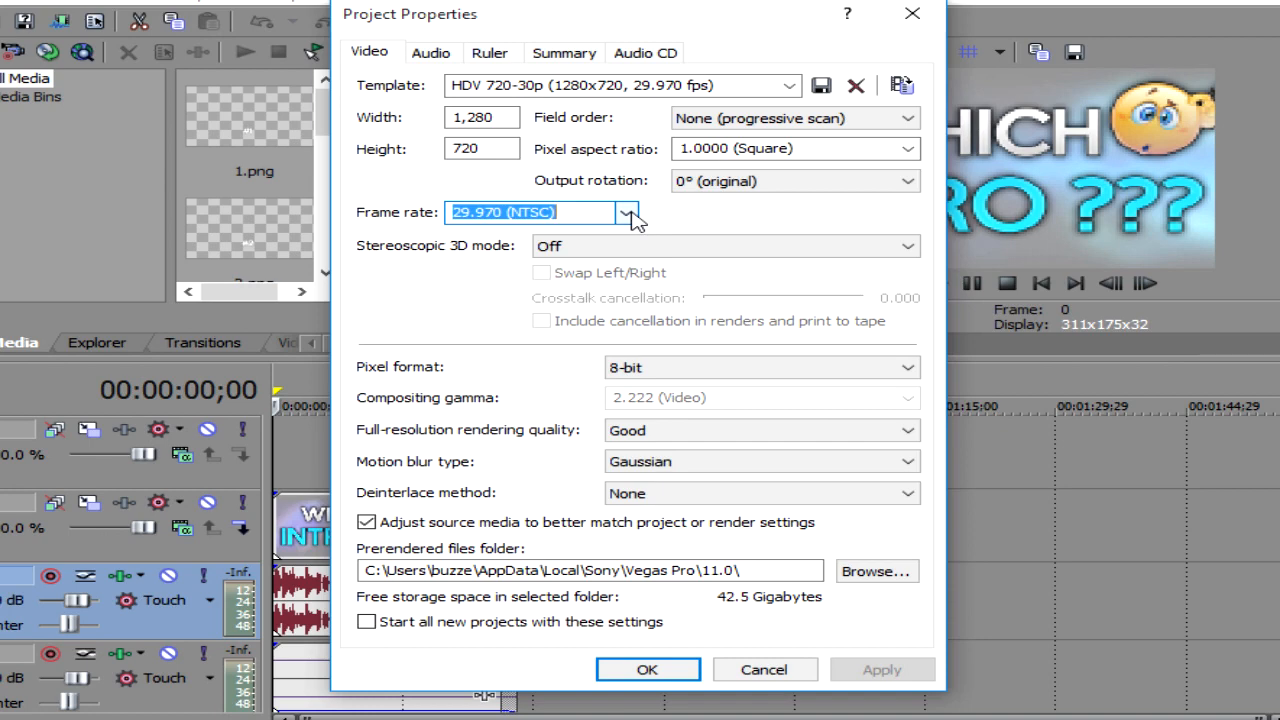
mouse_move(659, 124)
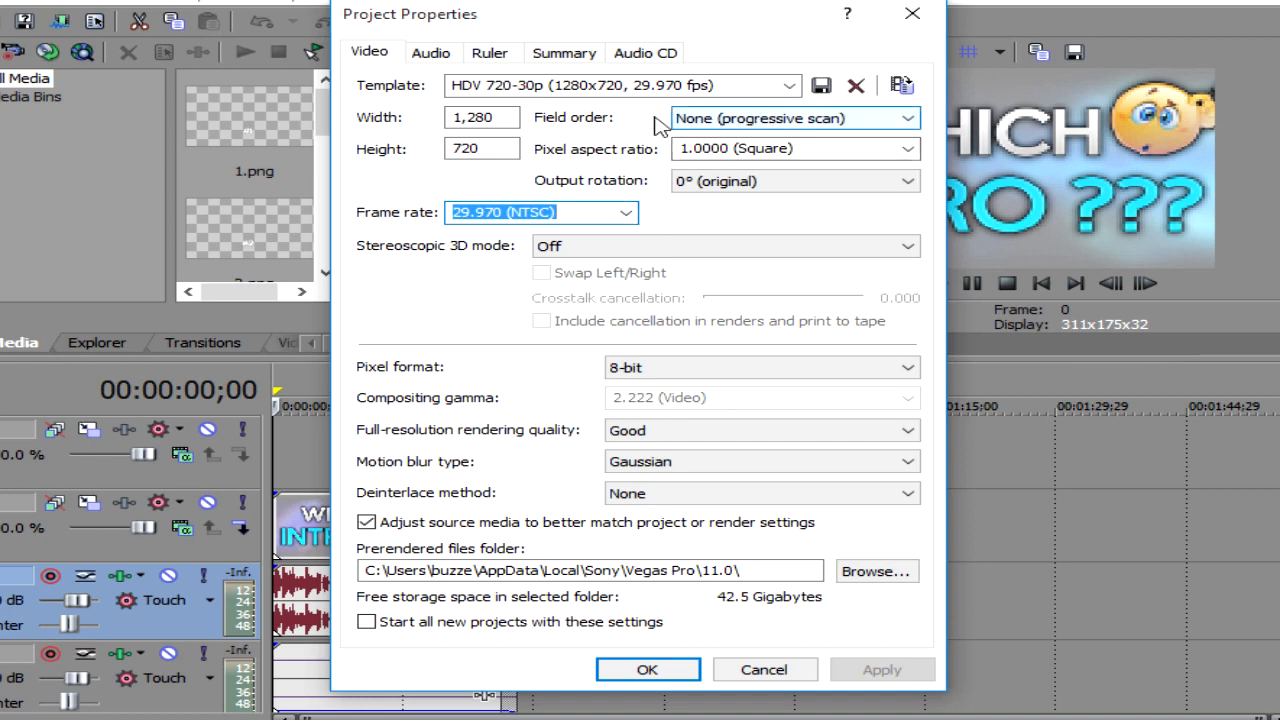
left_click(905, 118)
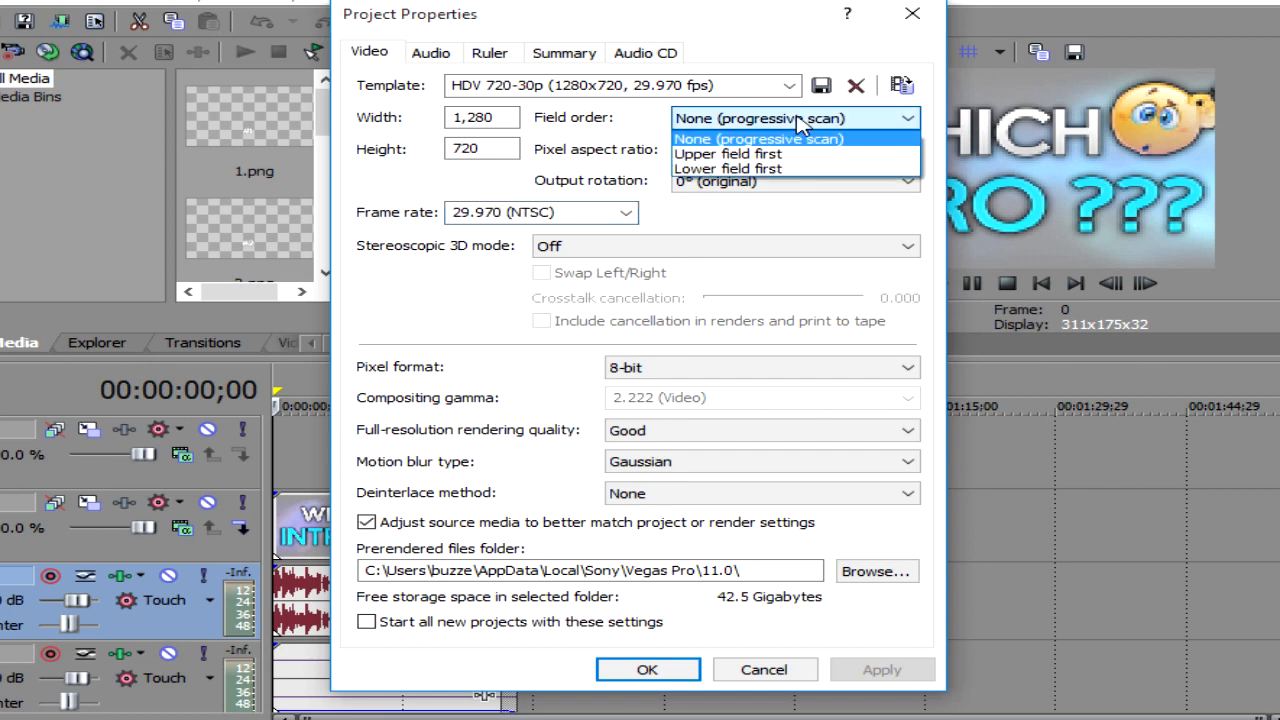
left_click(758, 138)
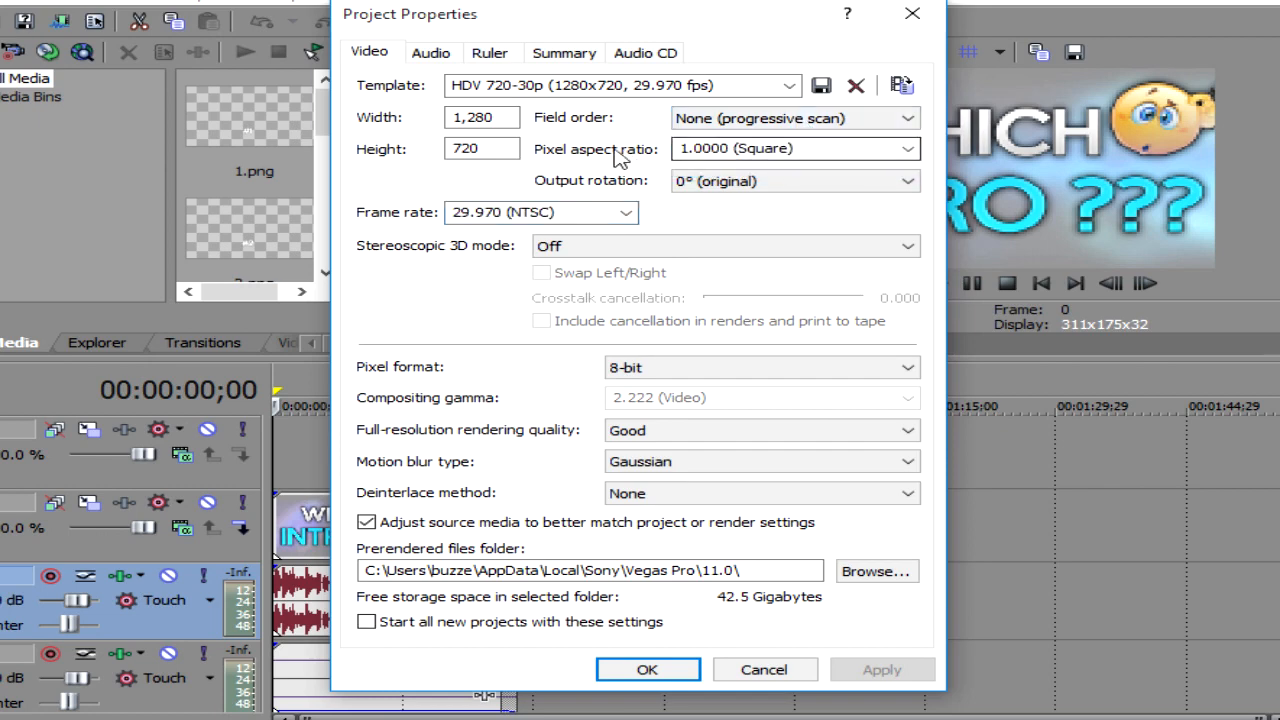
mouse_move(785, 148)
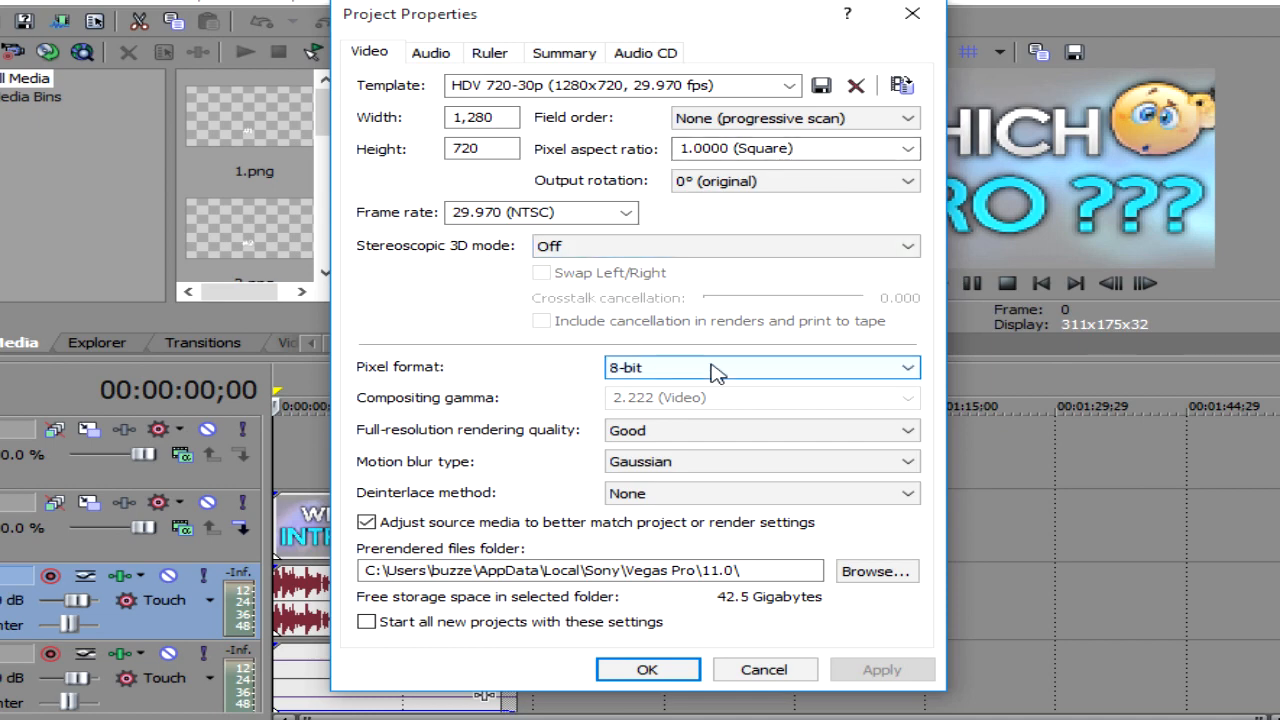
mouse_move(558, 448)
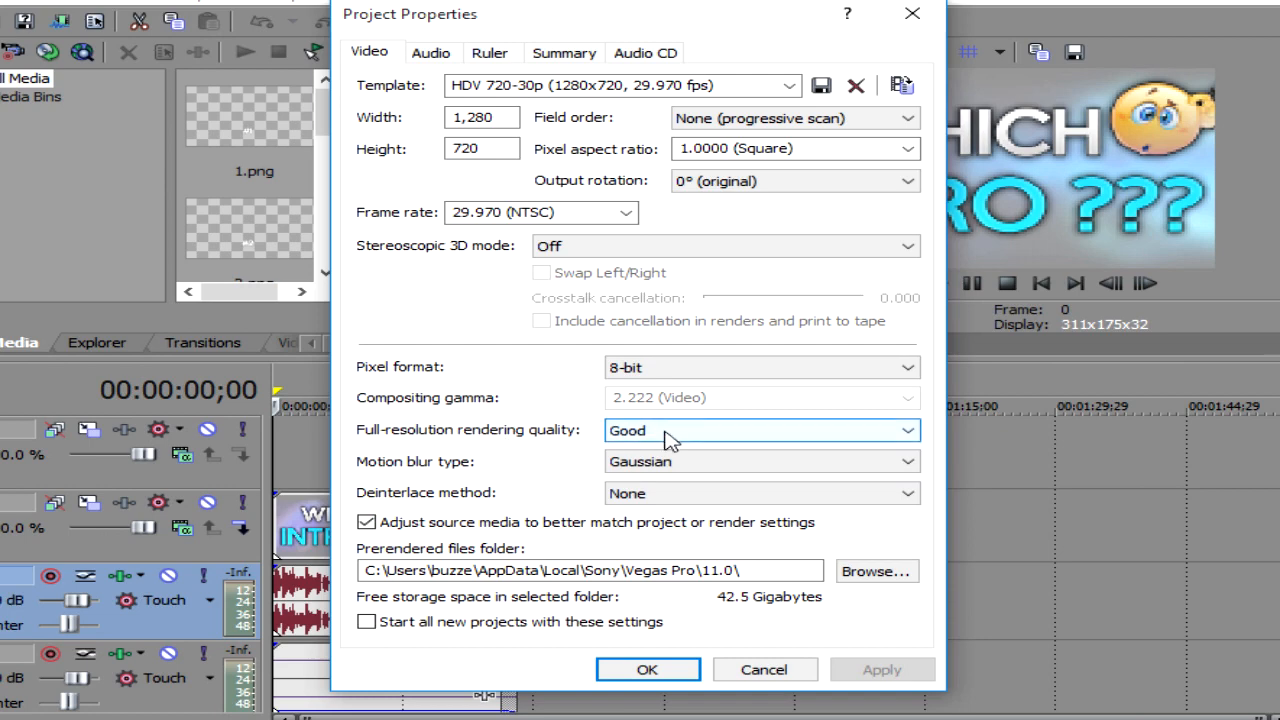
left_click(760, 430)
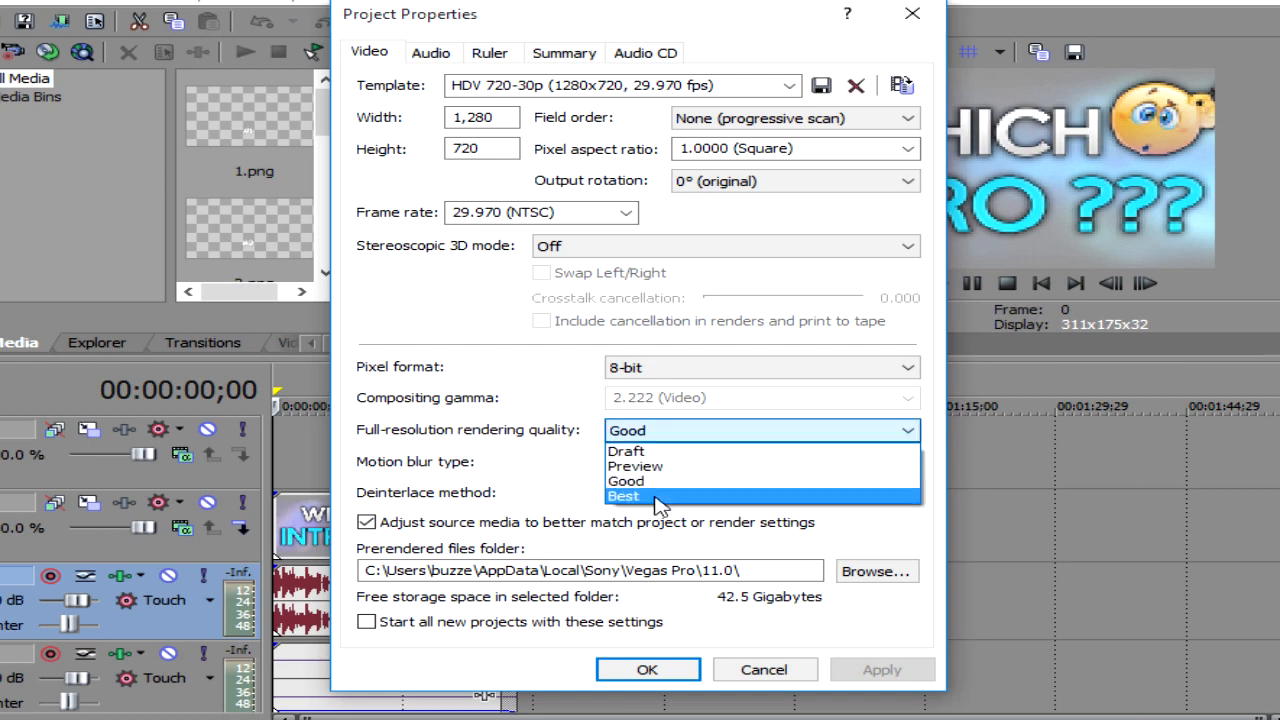
mouse_move(626, 481)
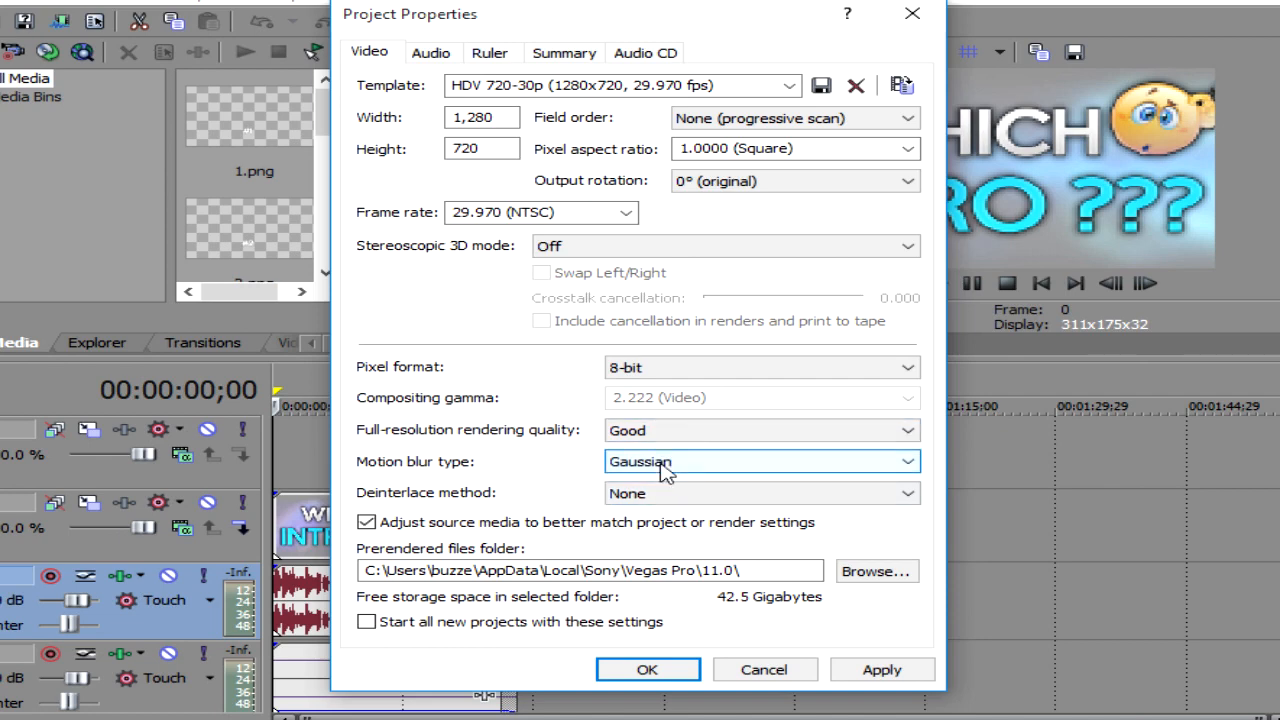
mouse_move(425, 503)
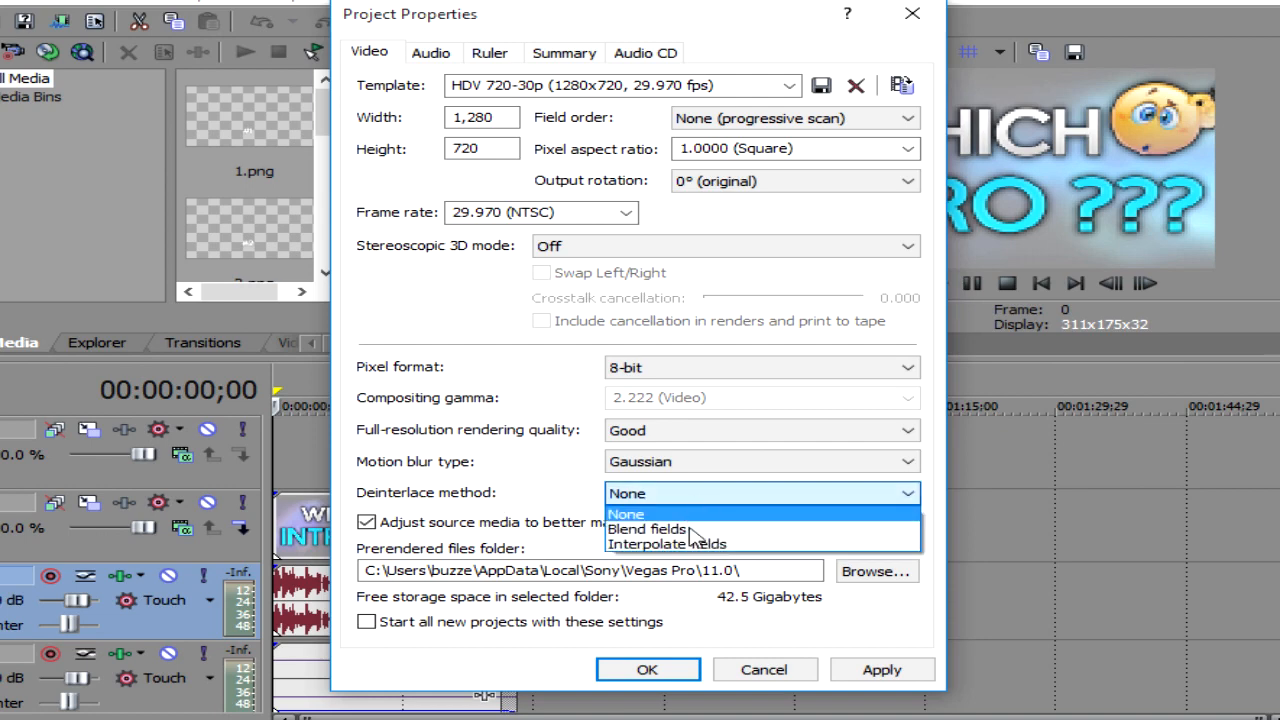
mouse_move(698, 544)
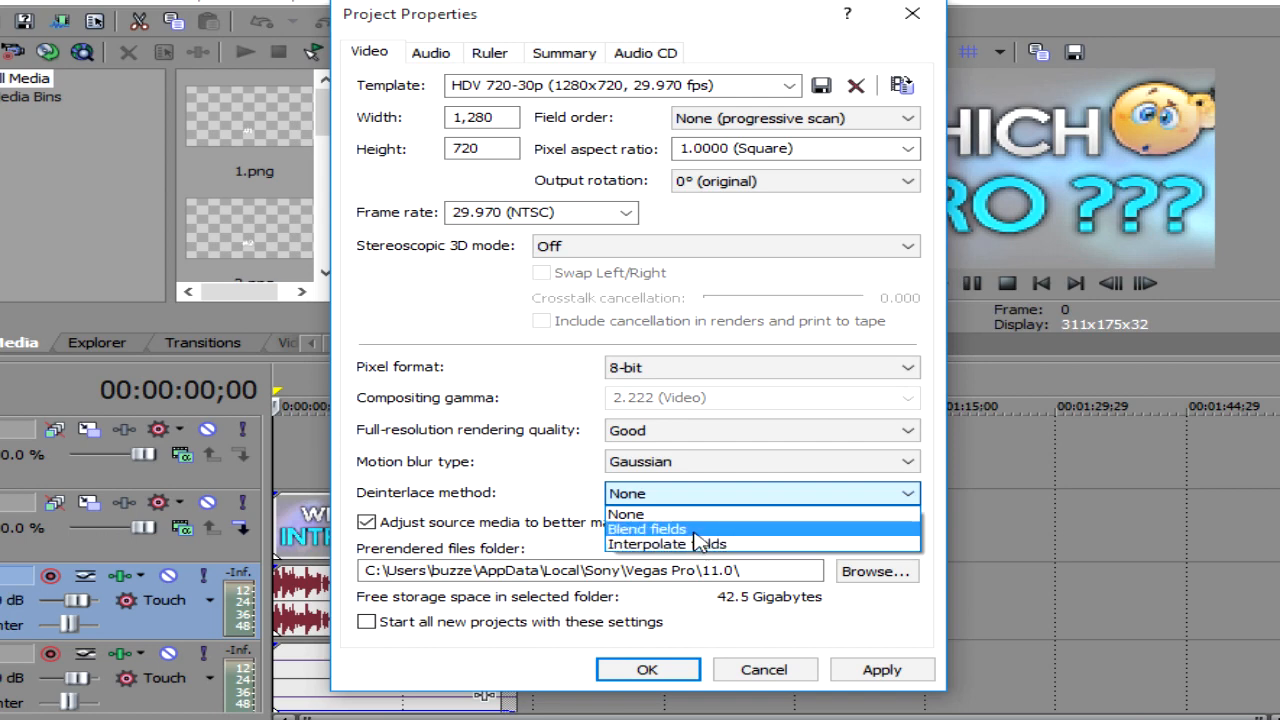
mouse_move(648, 540)
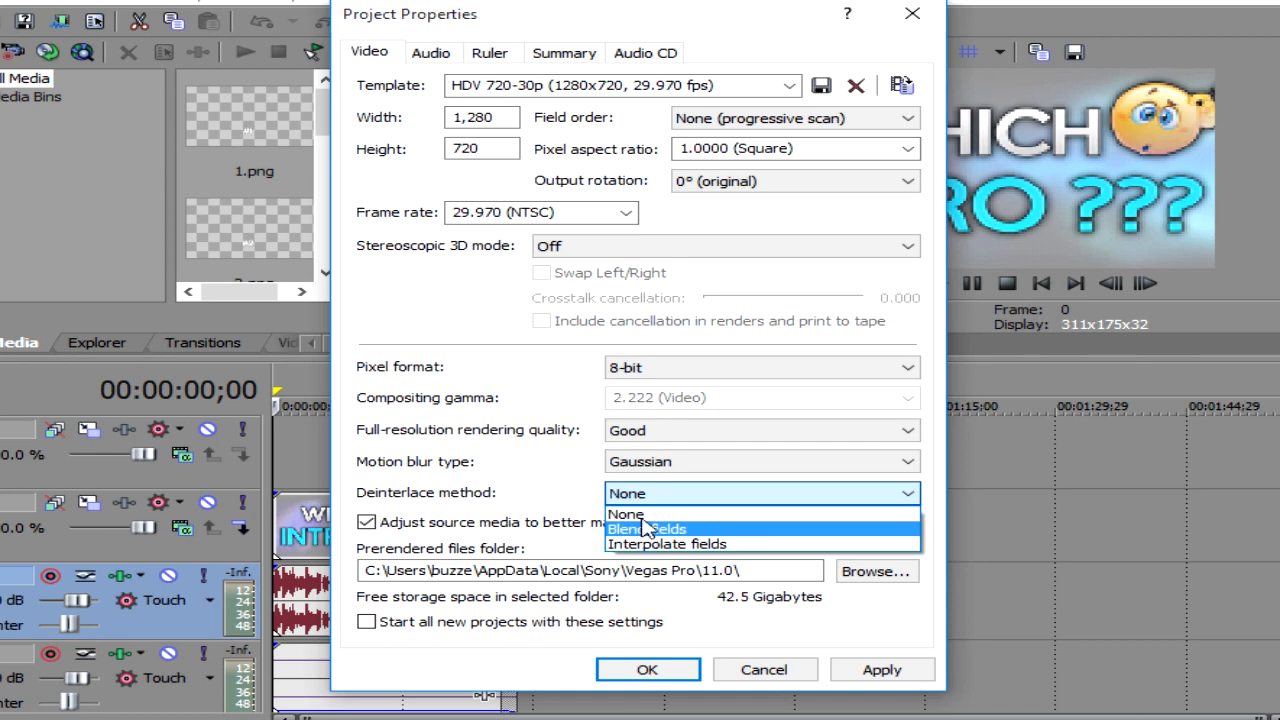
left_click(625, 513)
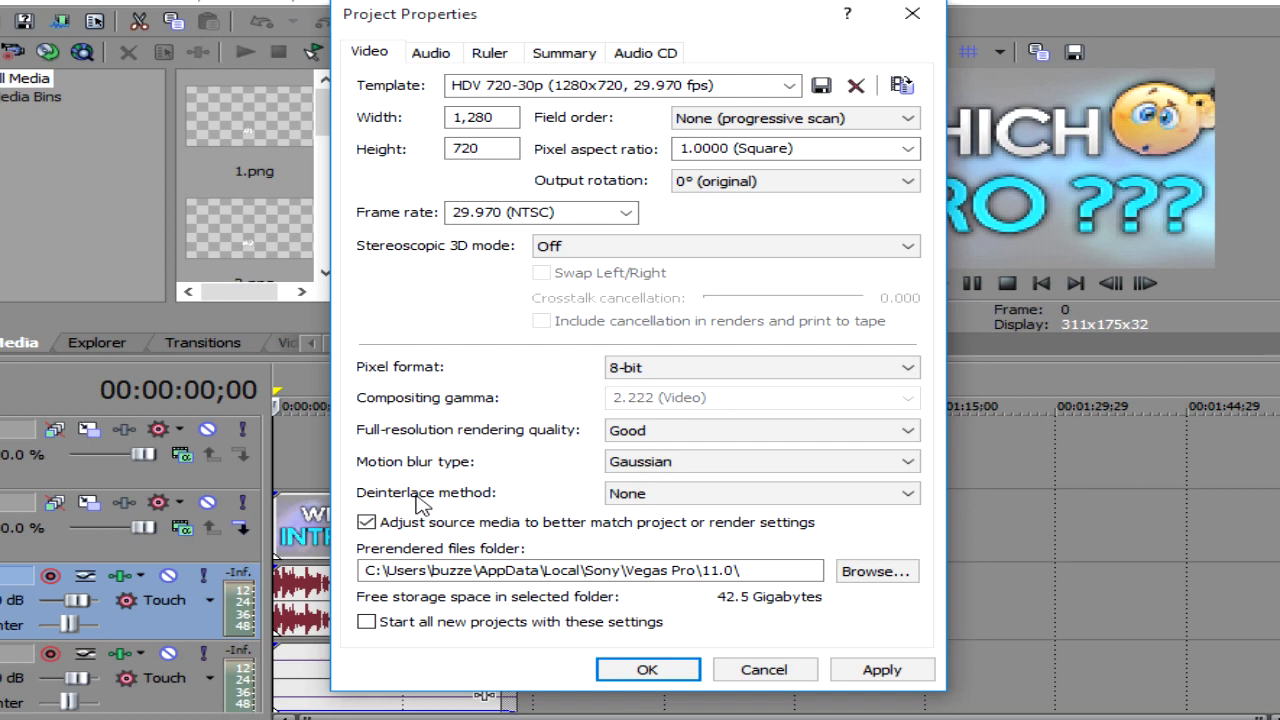
mouse_move(595, 138)
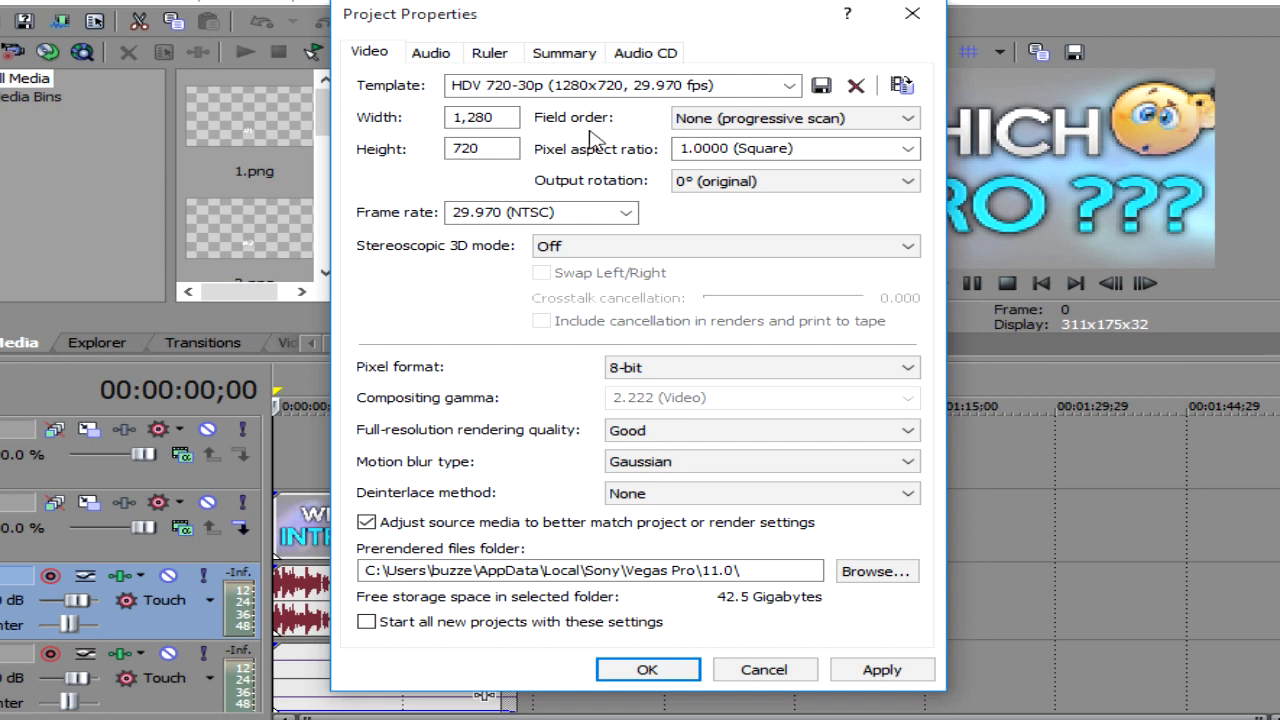
Review the 48,000 Hz, 16-bit stereo audio with Good resample quality and apply
left_click(431, 53)
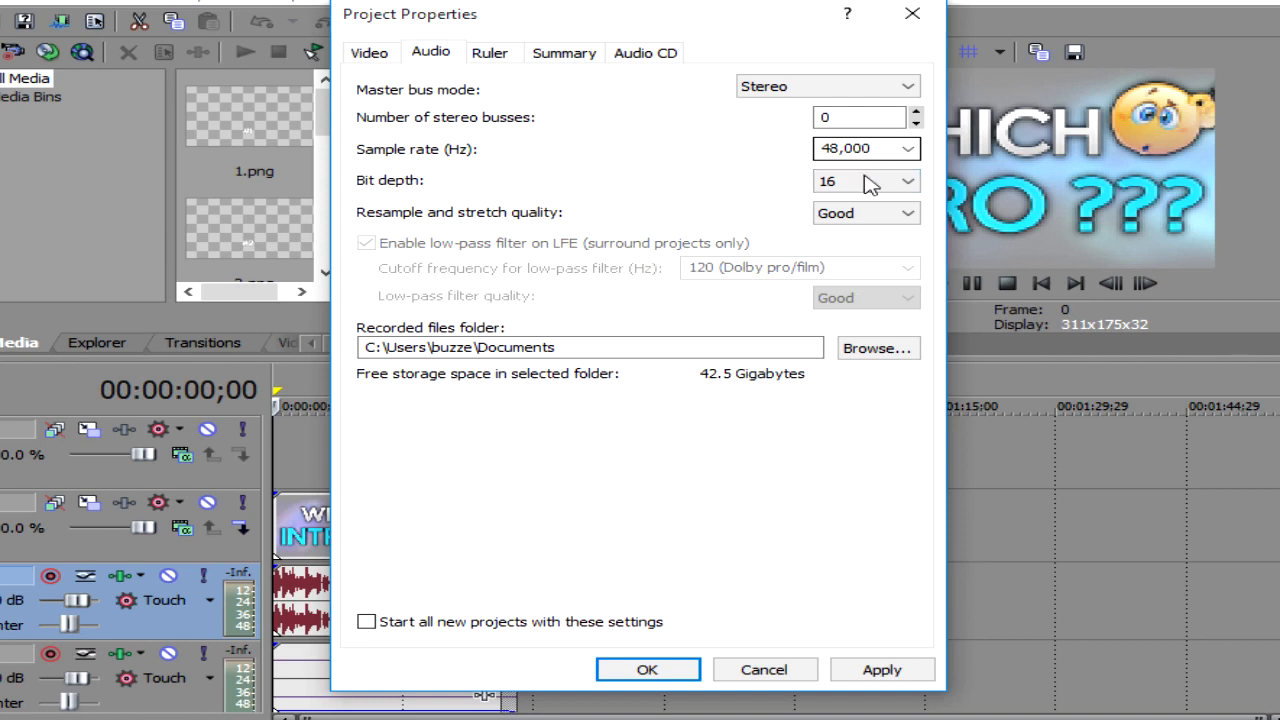
mouse_move(850, 230)
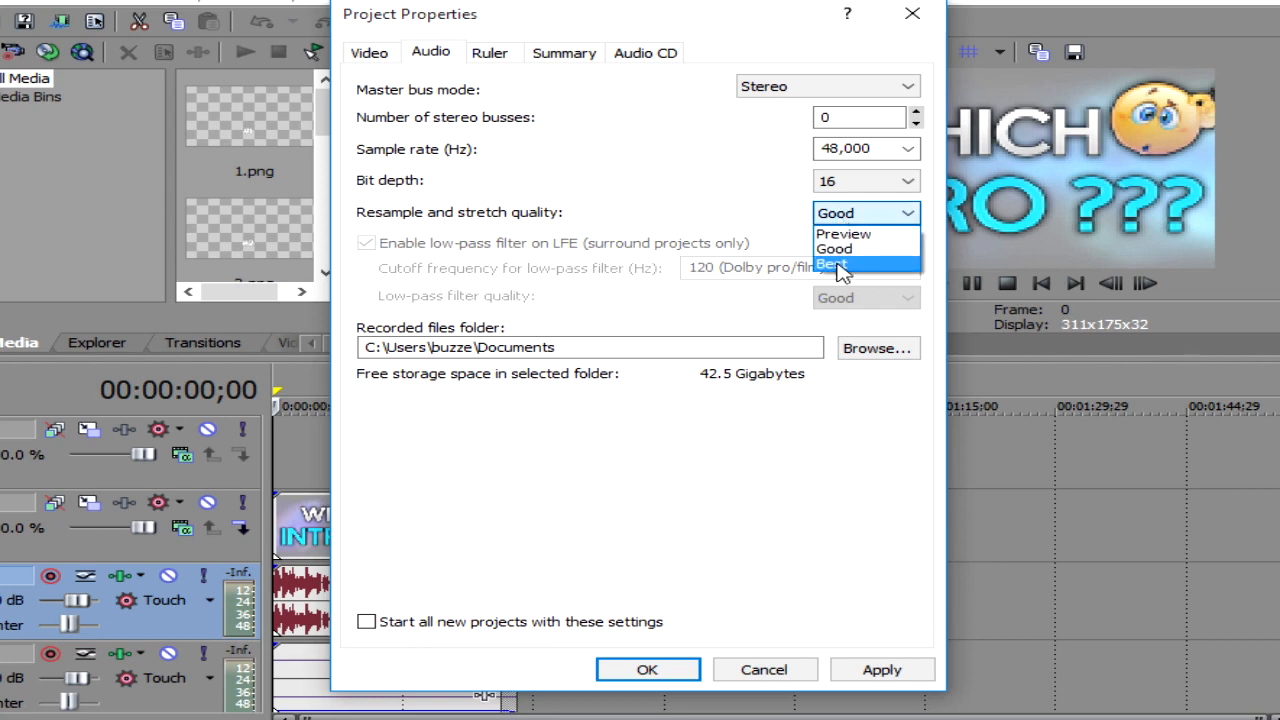
left_click(833, 248)
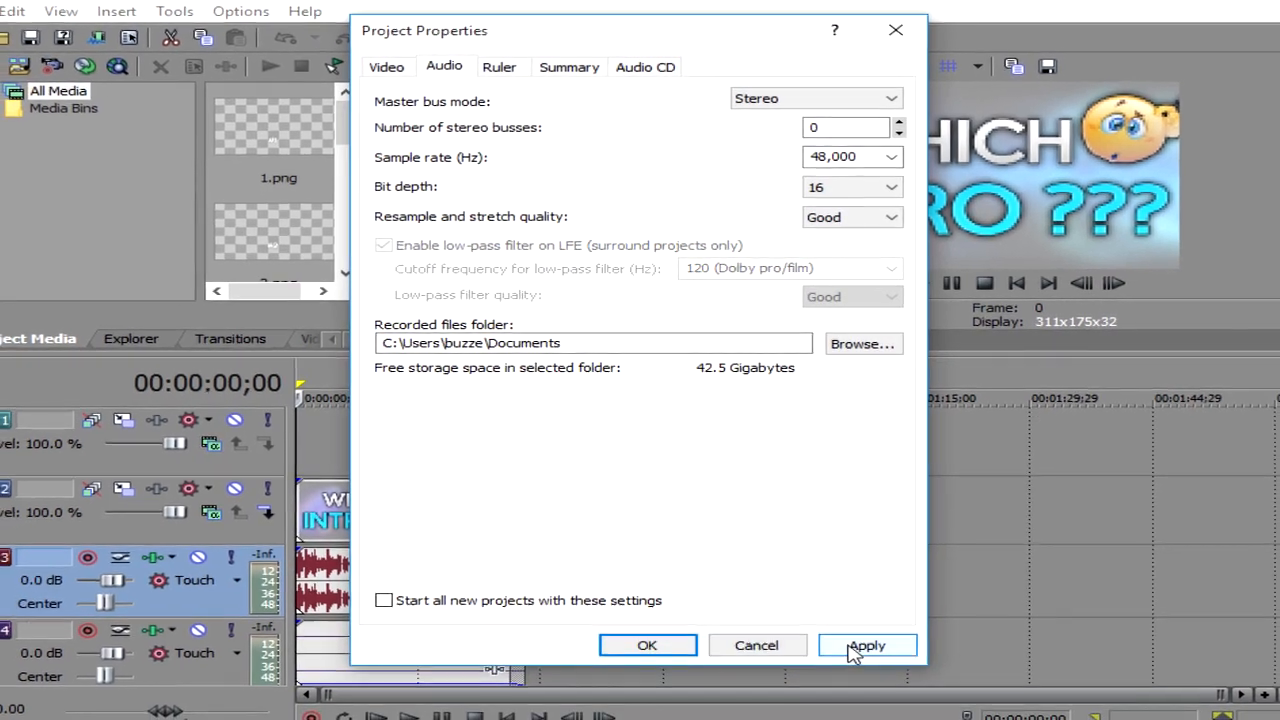
left_click(866, 645)
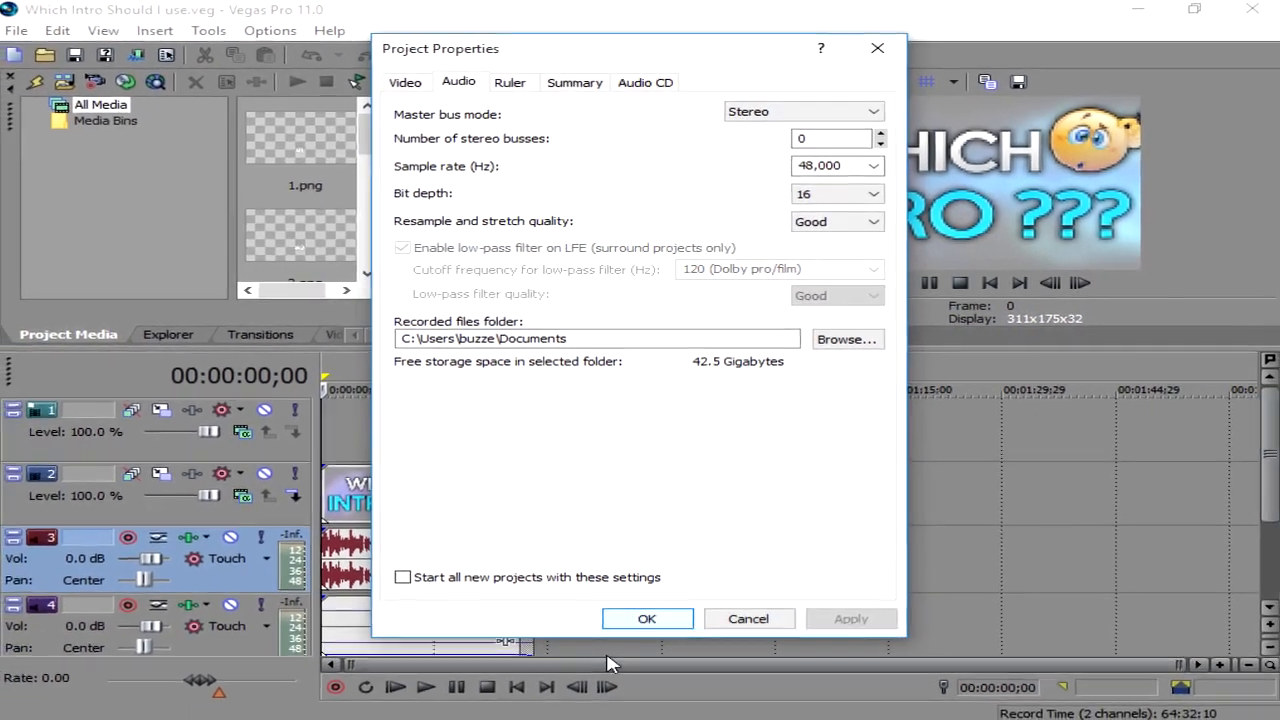
left_click(646, 618)
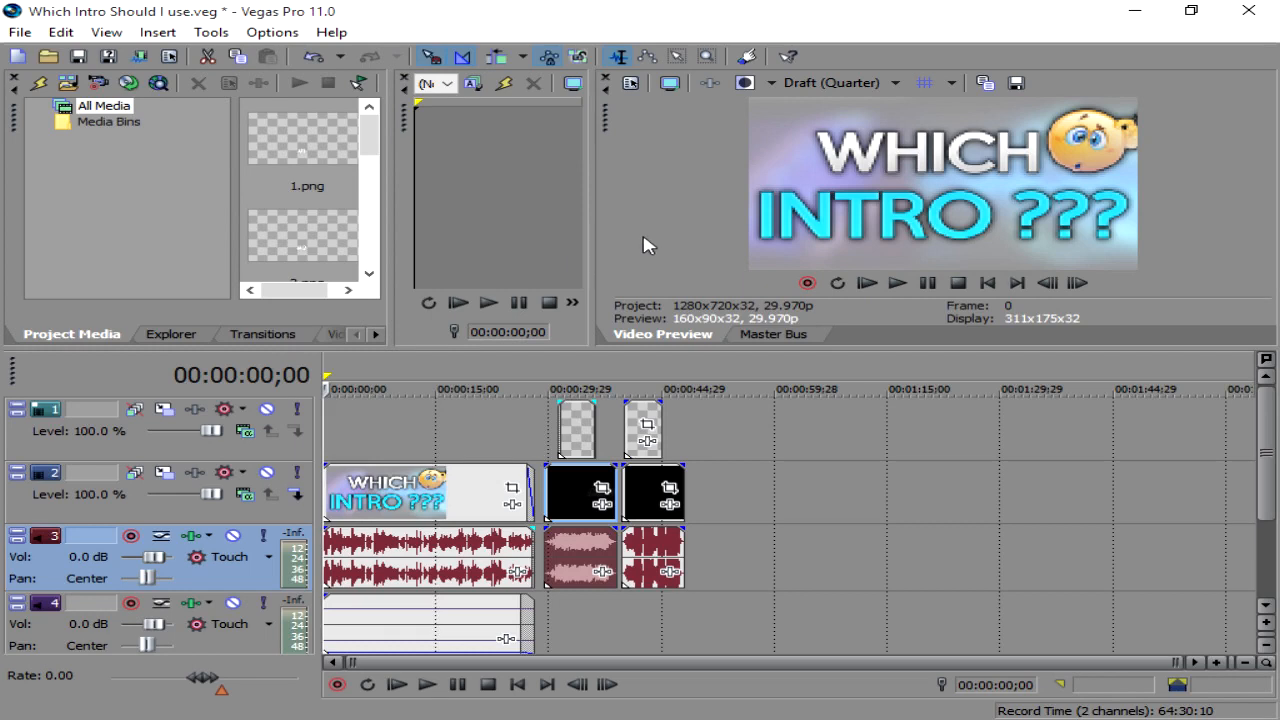
mouse_move(608, 85)
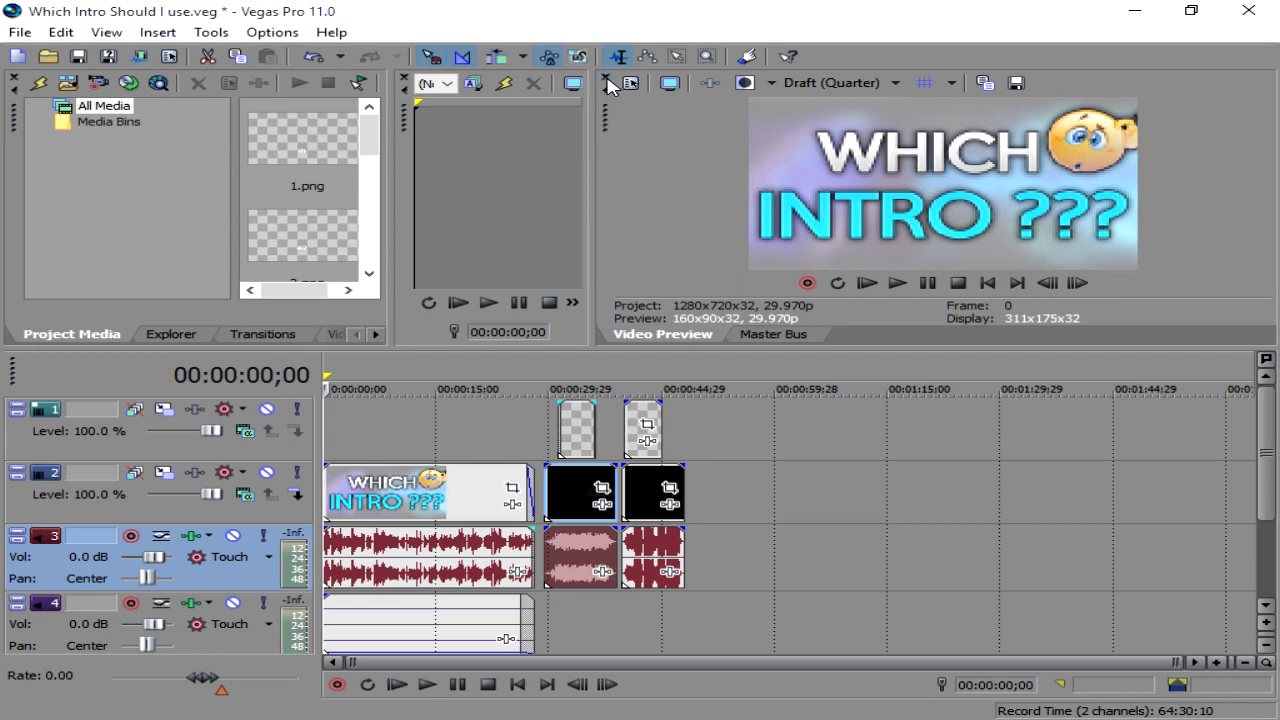
mouse_move(605, 82)
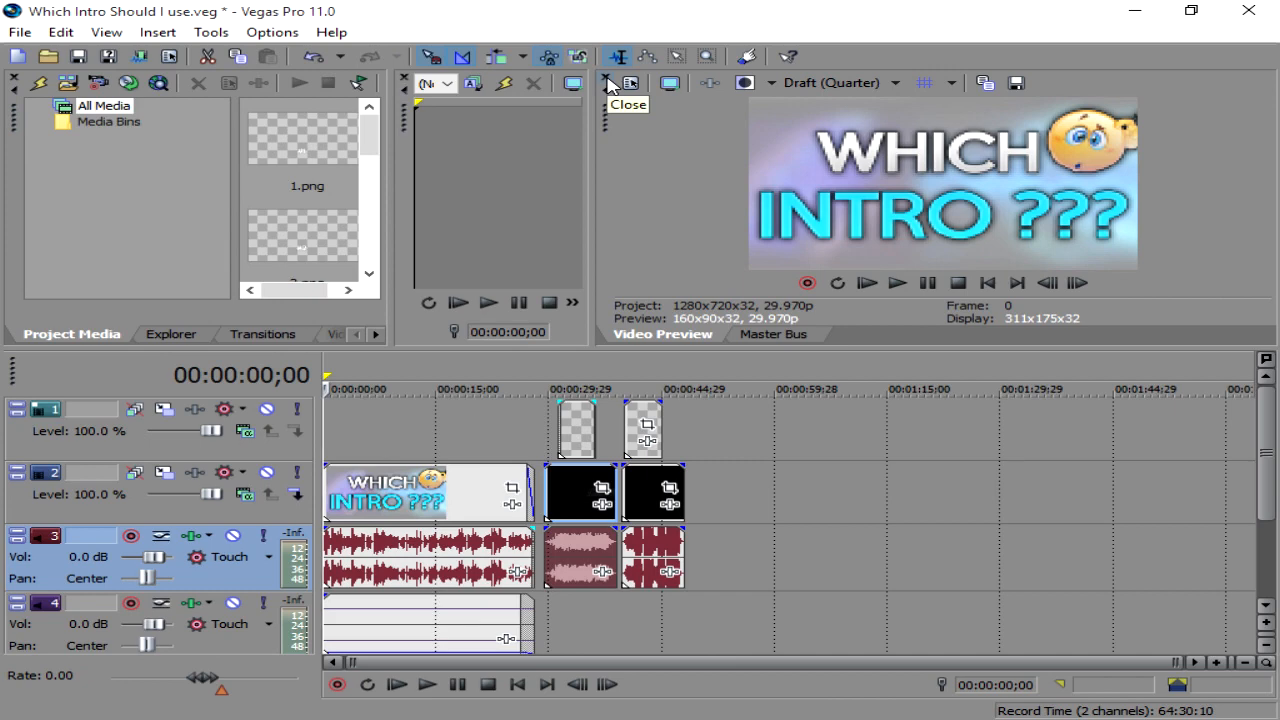
mouse_move(1020, 178)
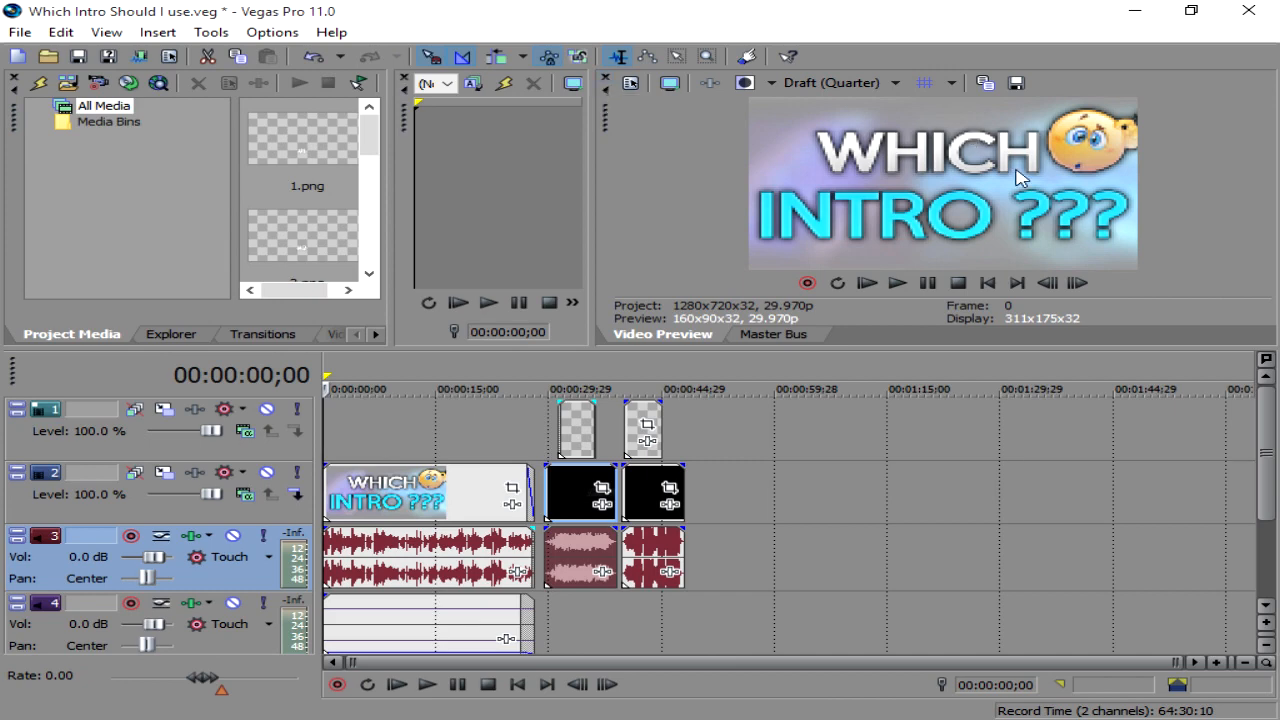
mouse_move(863, 186)
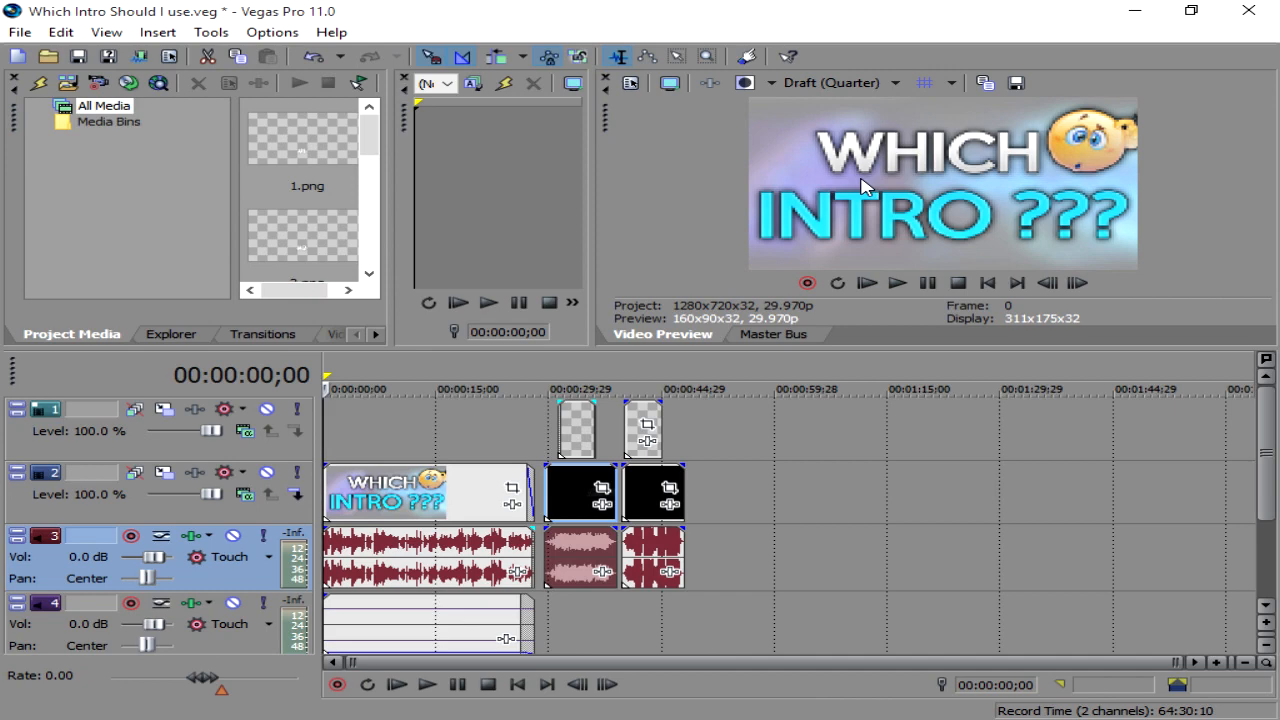
mouse_move(915, 203)
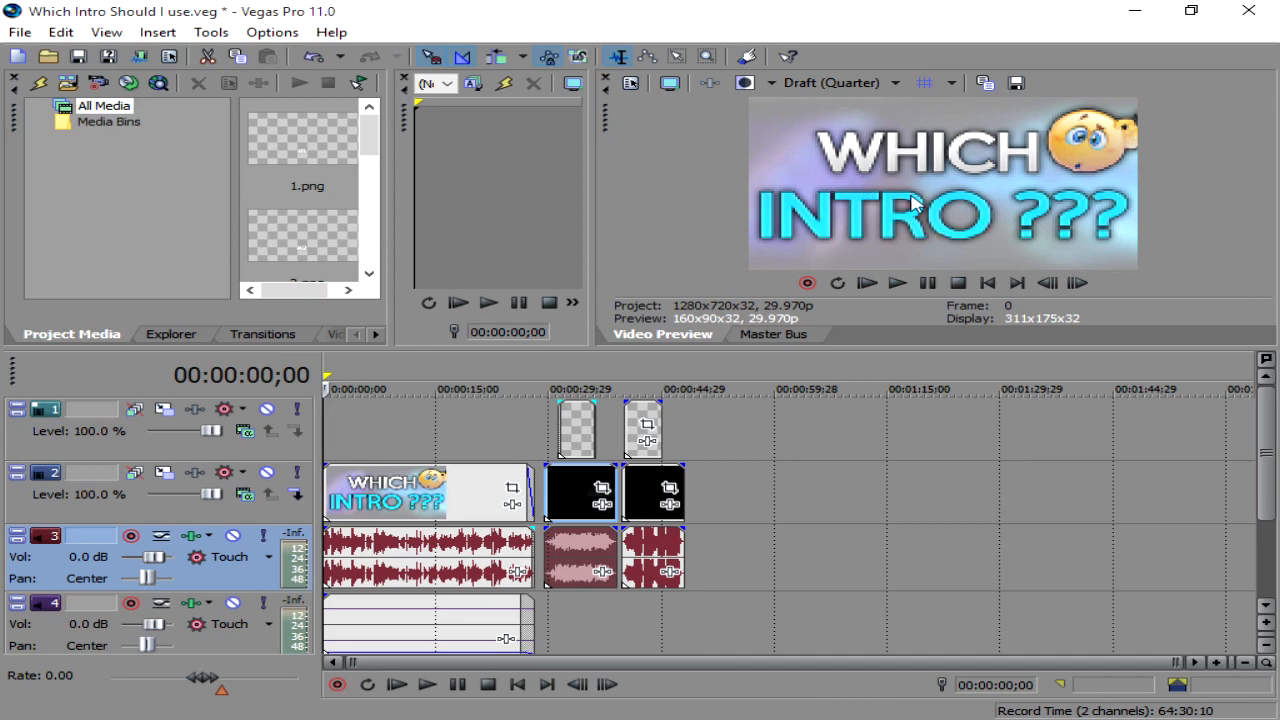
mouse_move(1015, 198)
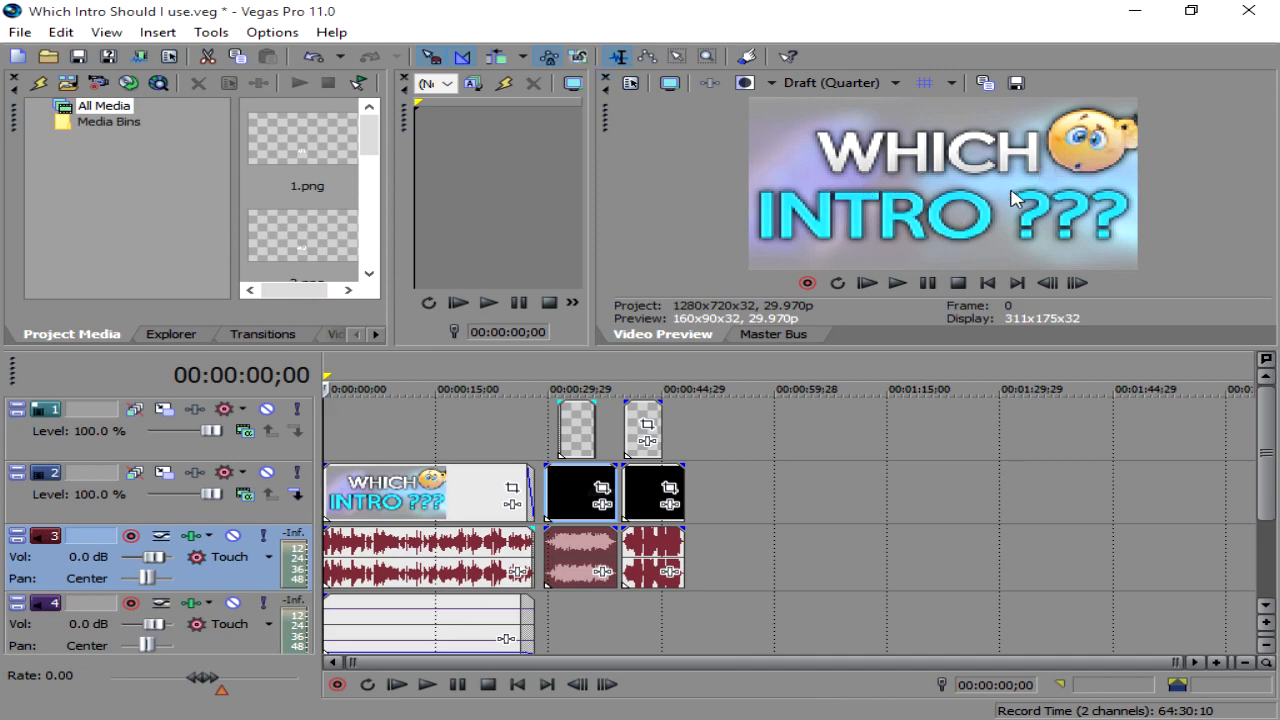
mouse_move(968, 173)
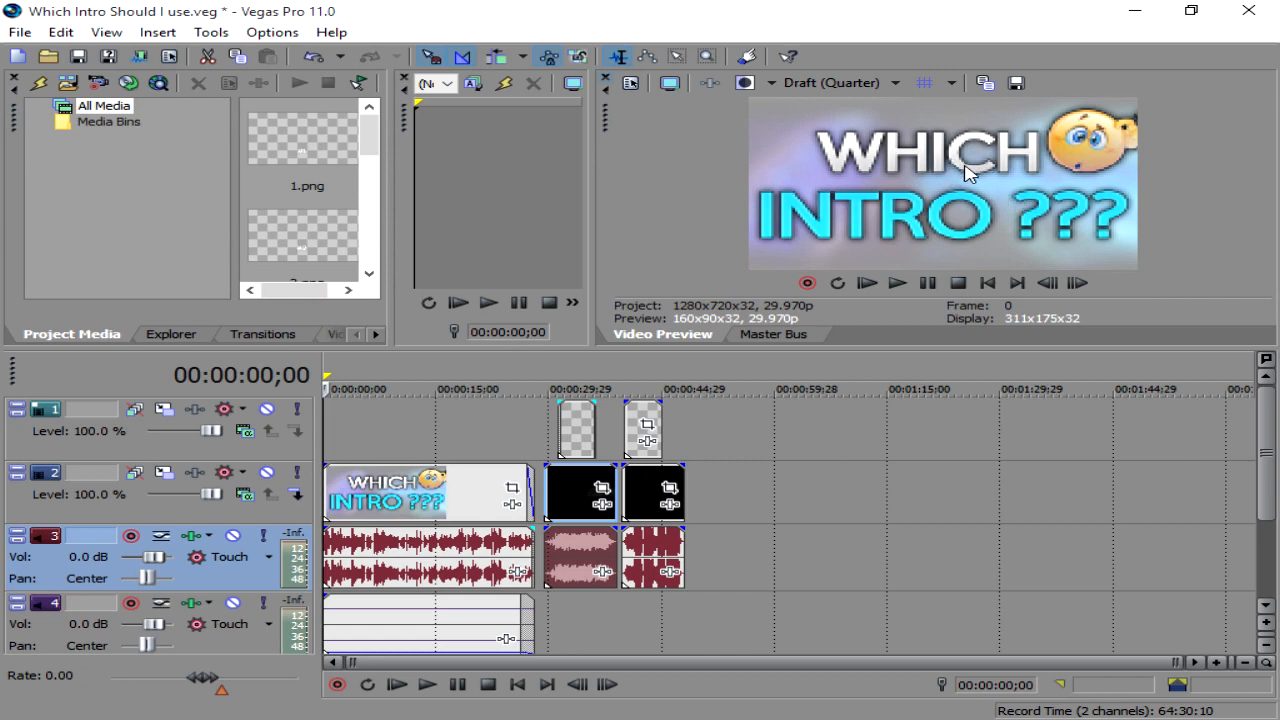
mouse_move(610, 84)
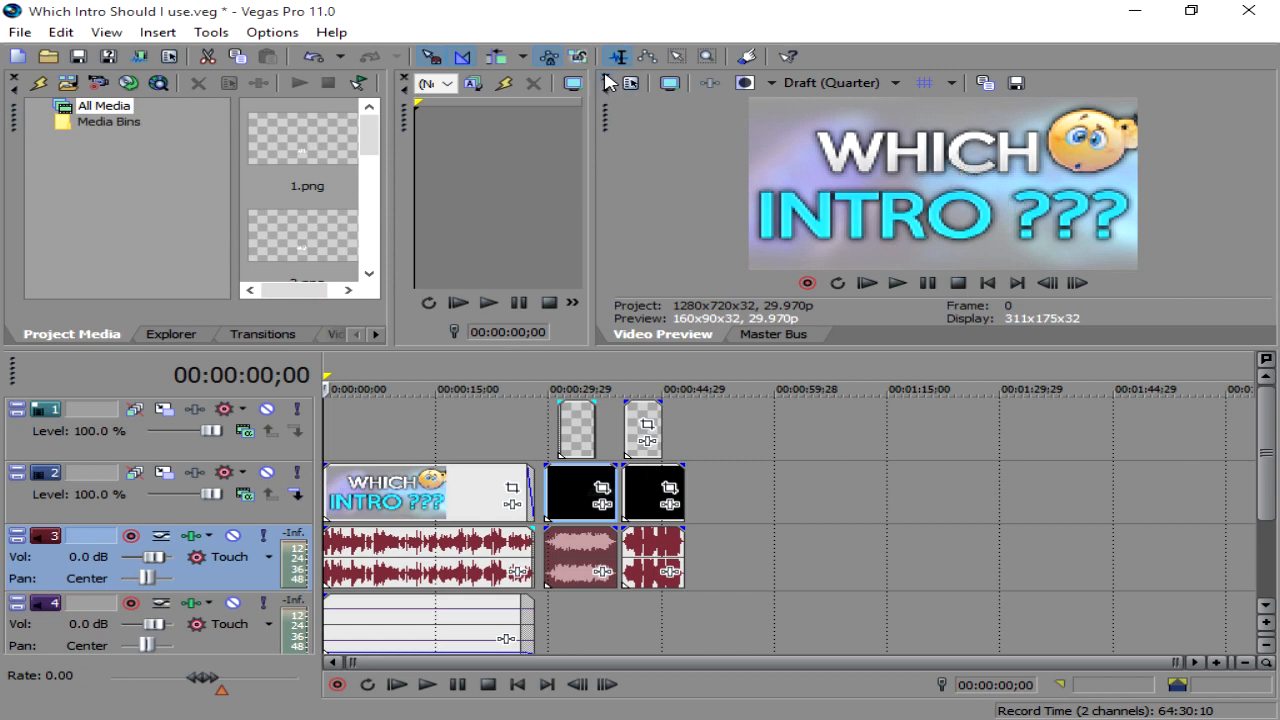
mouse_move(630, 83)
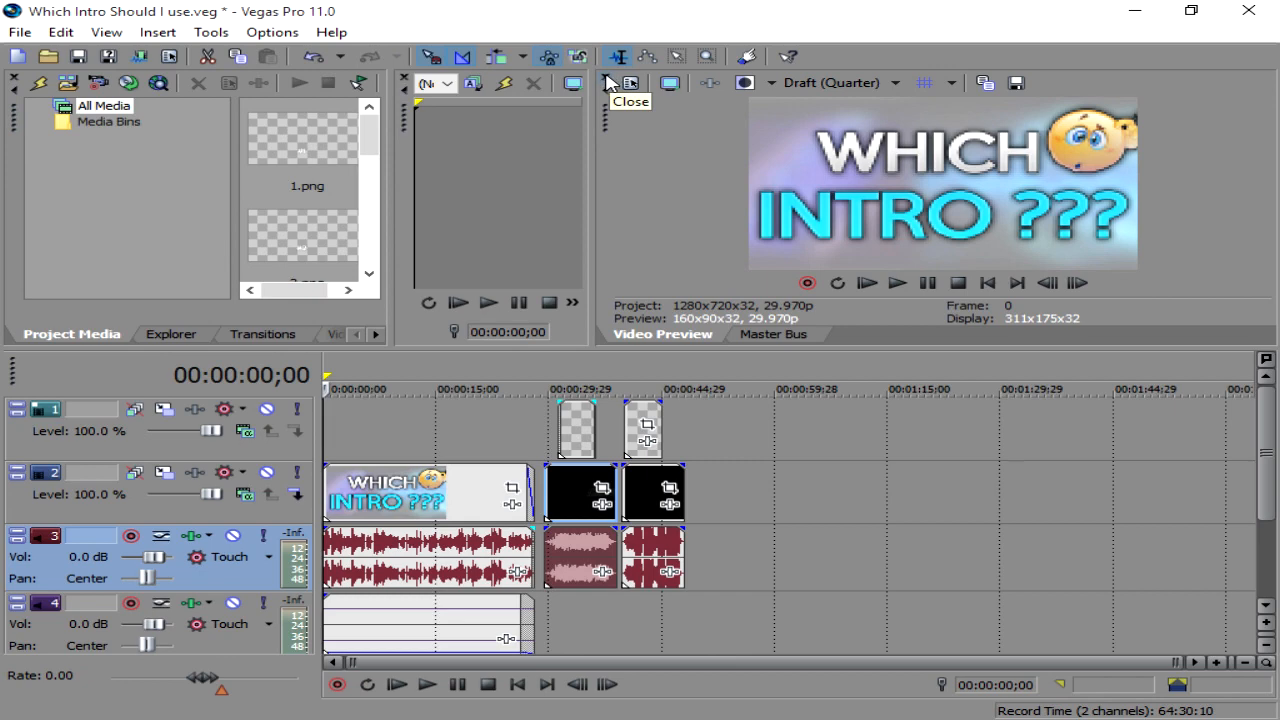
left_click(772, 334)
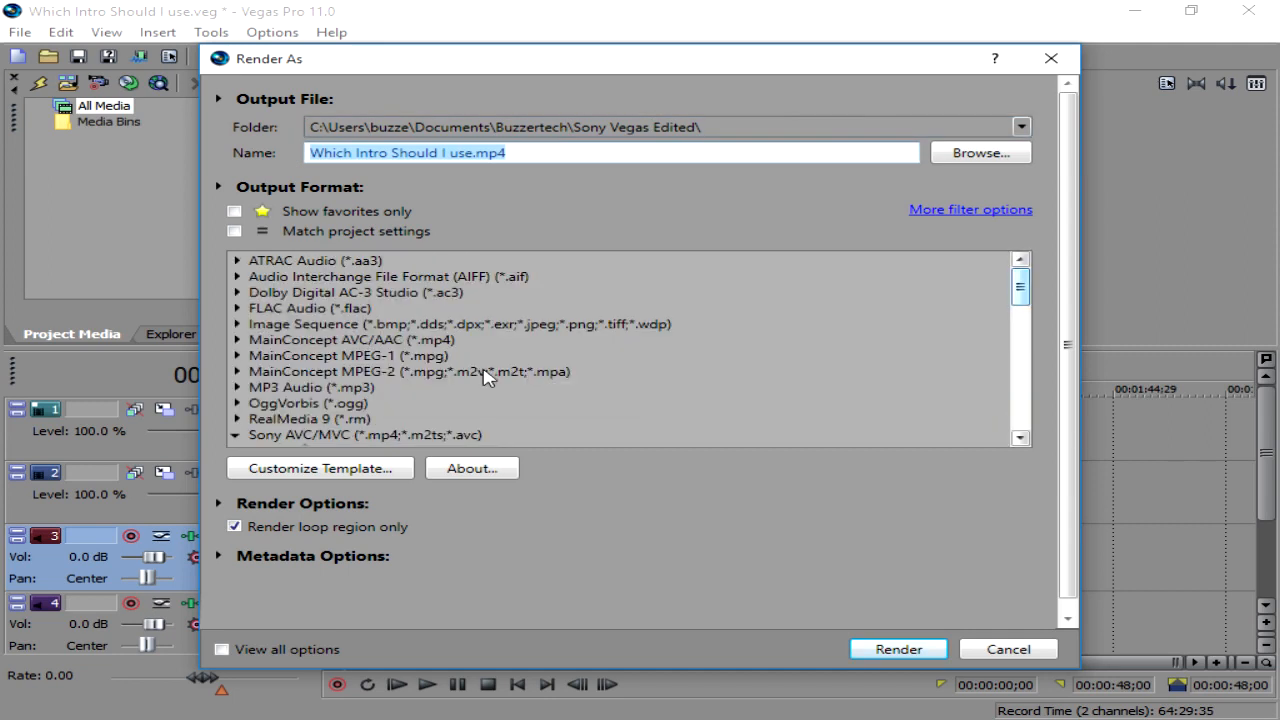
mouse_move(305, 347)
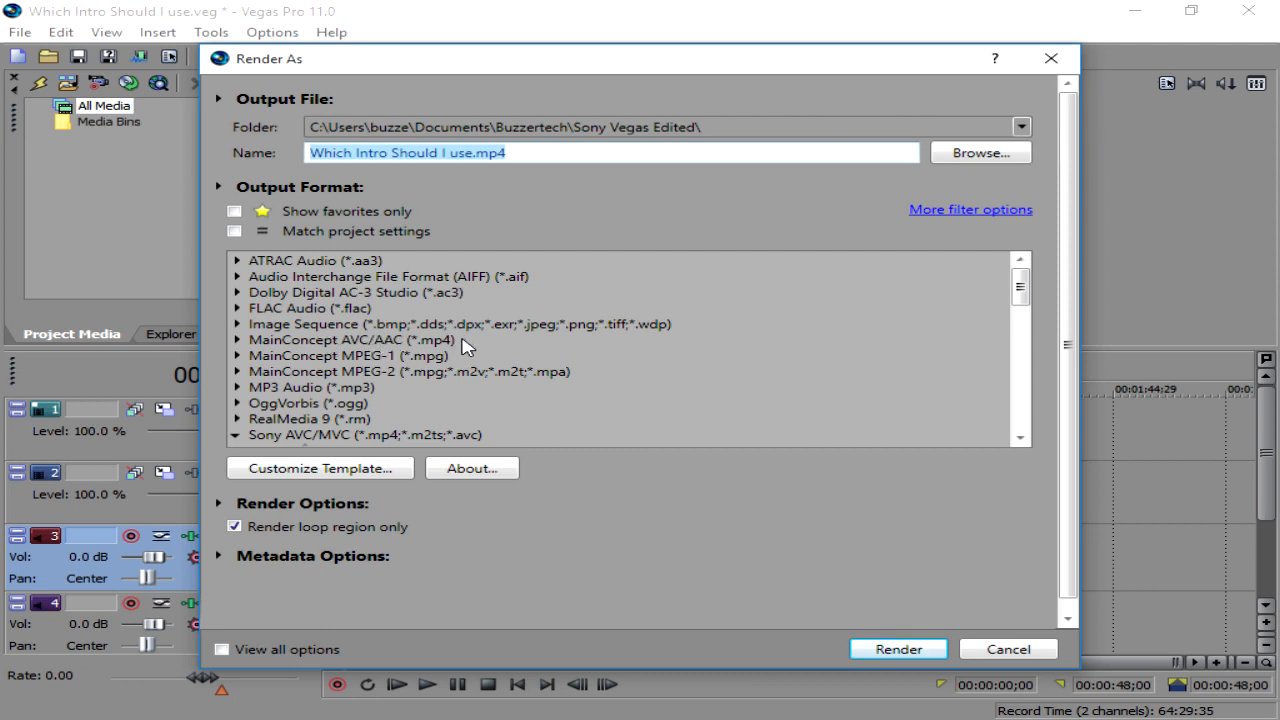
Expand Sony AVC/MVC and select the Memory Stick SD NTSC - 2128 Kbps template
left_click(345, 339)
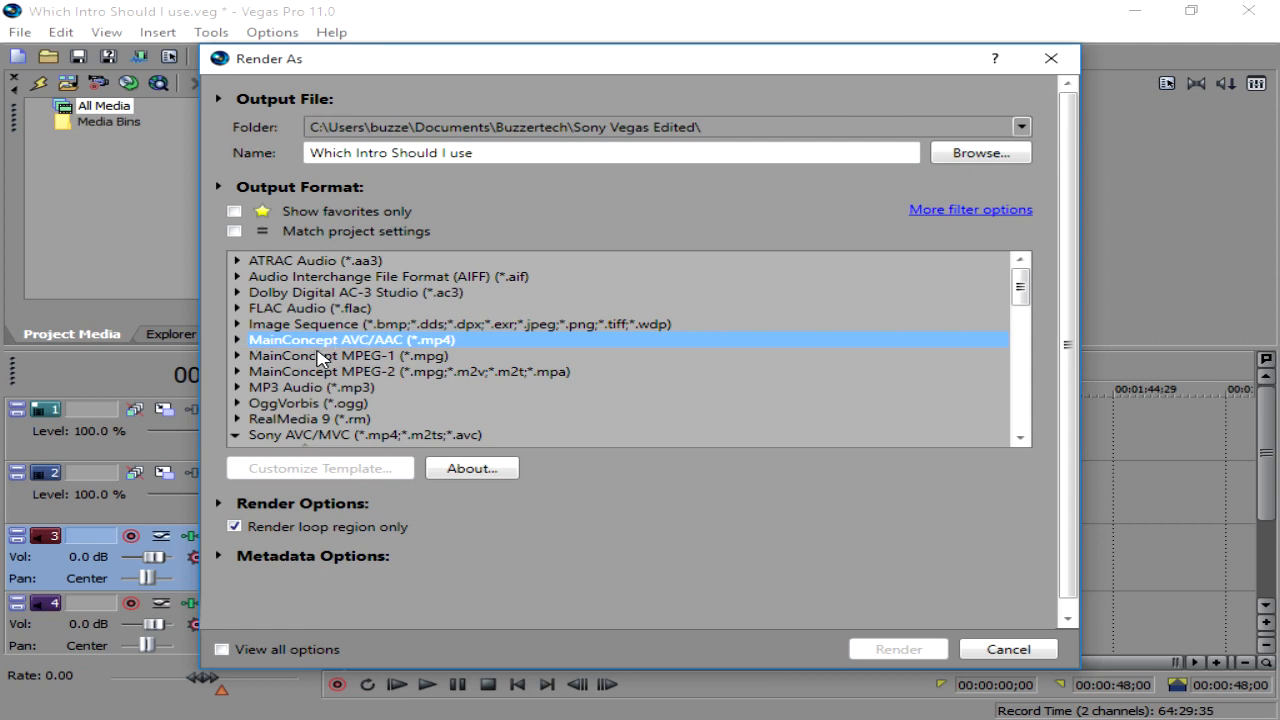
mouse_move(448, 347)
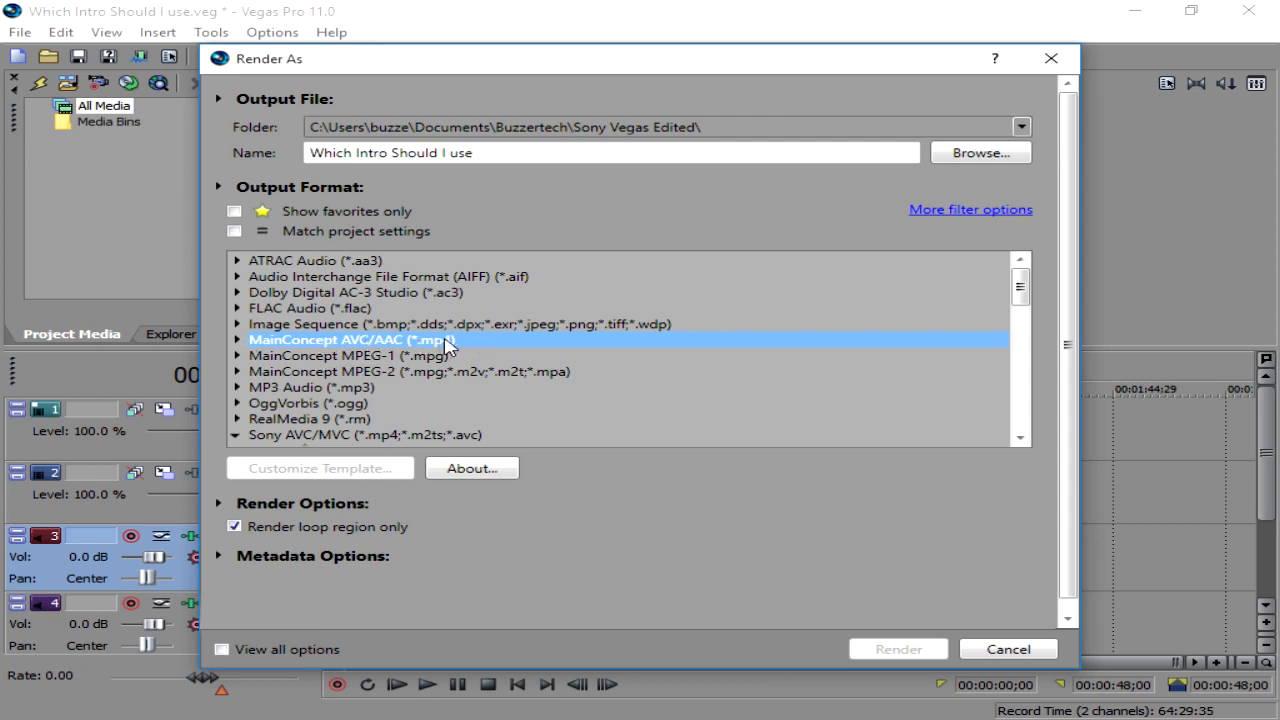
mouse_move(450, 345)
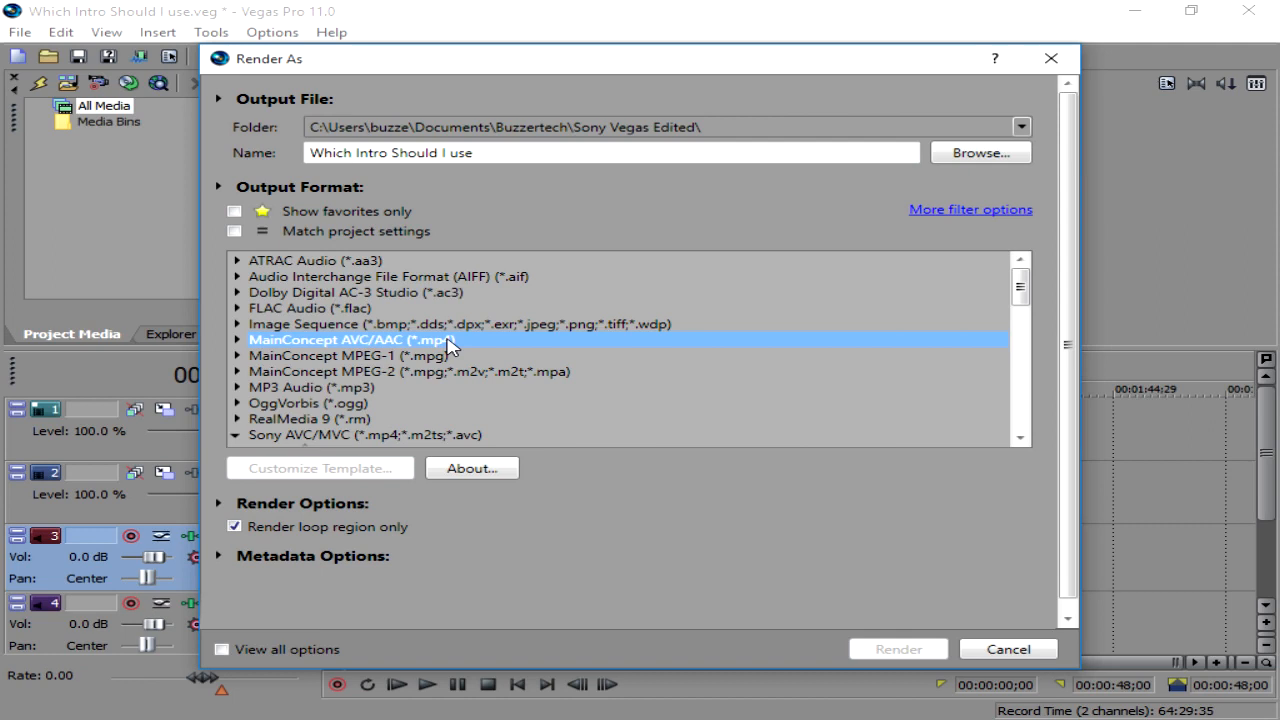
mouse_move(1047, 311)
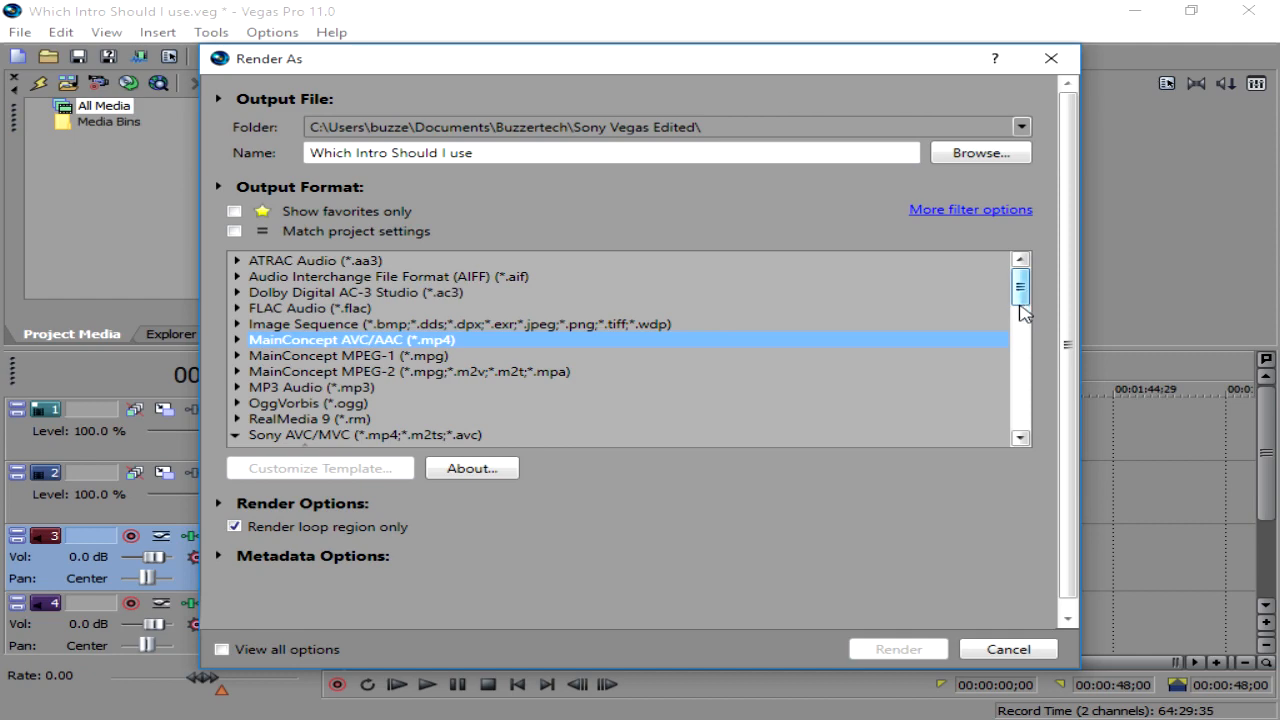
scroll("down", 3)
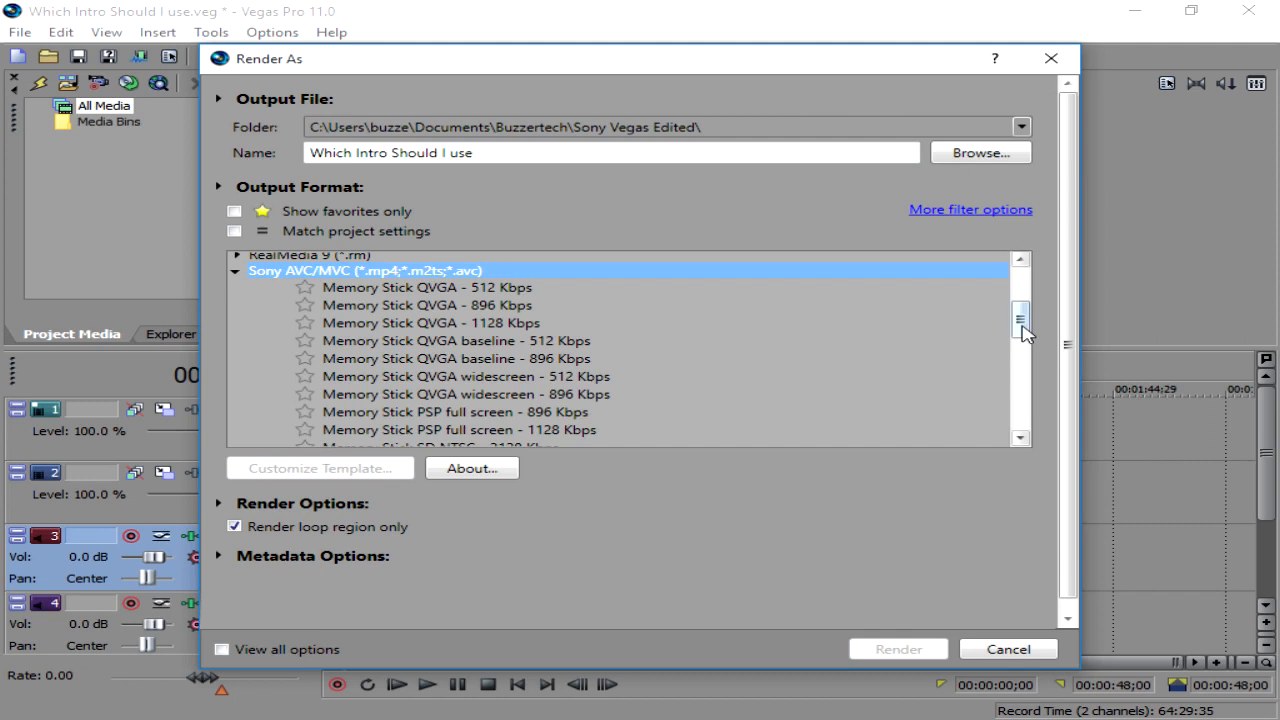
scroll("down", 3)
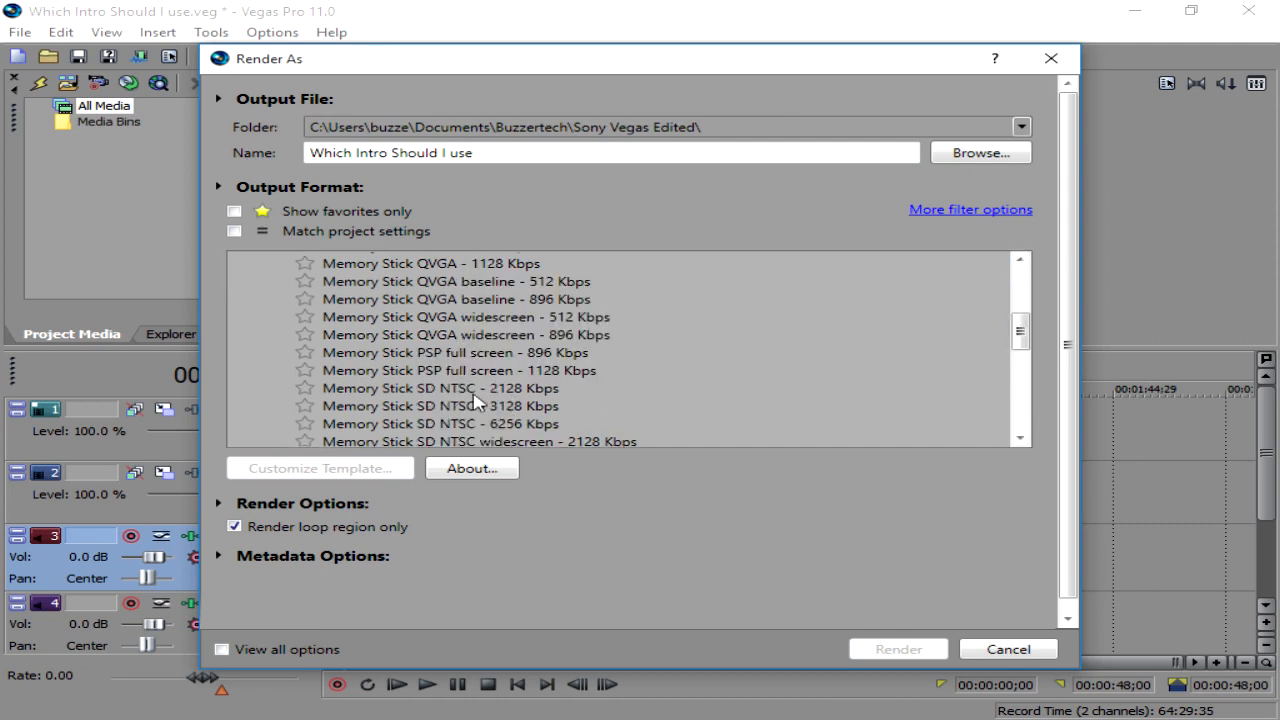
left_click(438, 388)
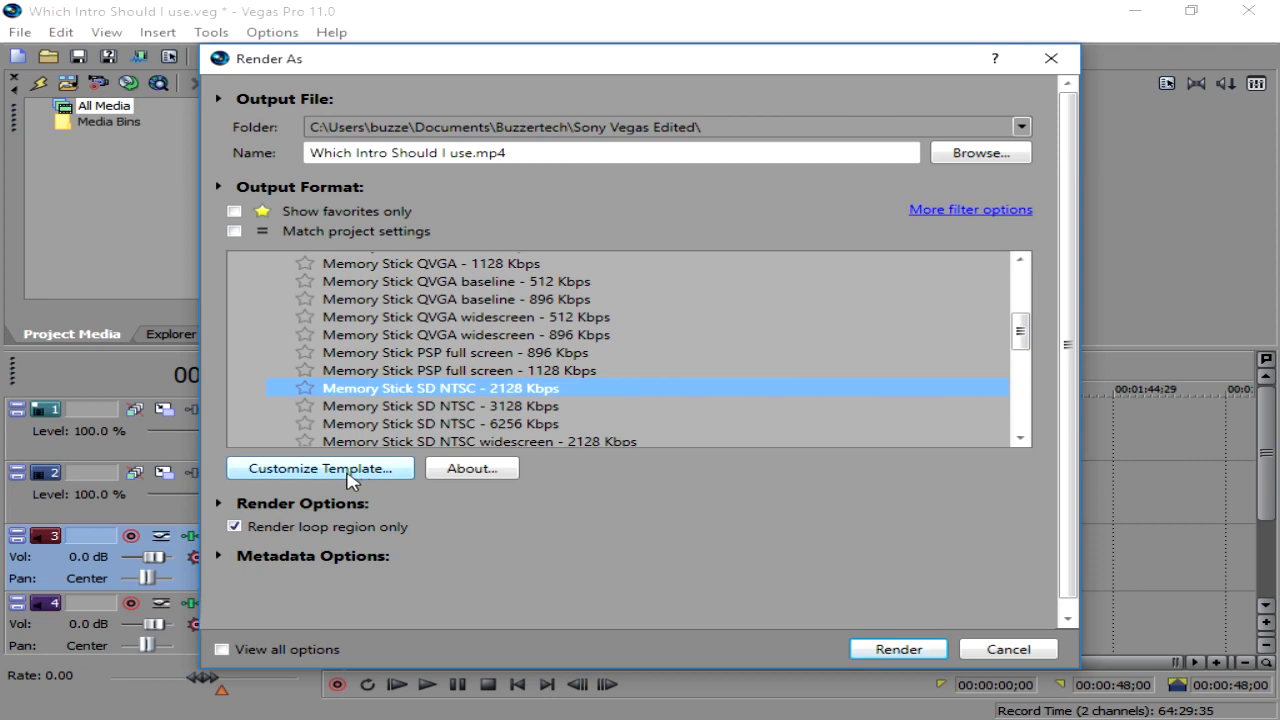
Customize the template with AVC video format and a 1280x720 frame size
left_click(320, 468)
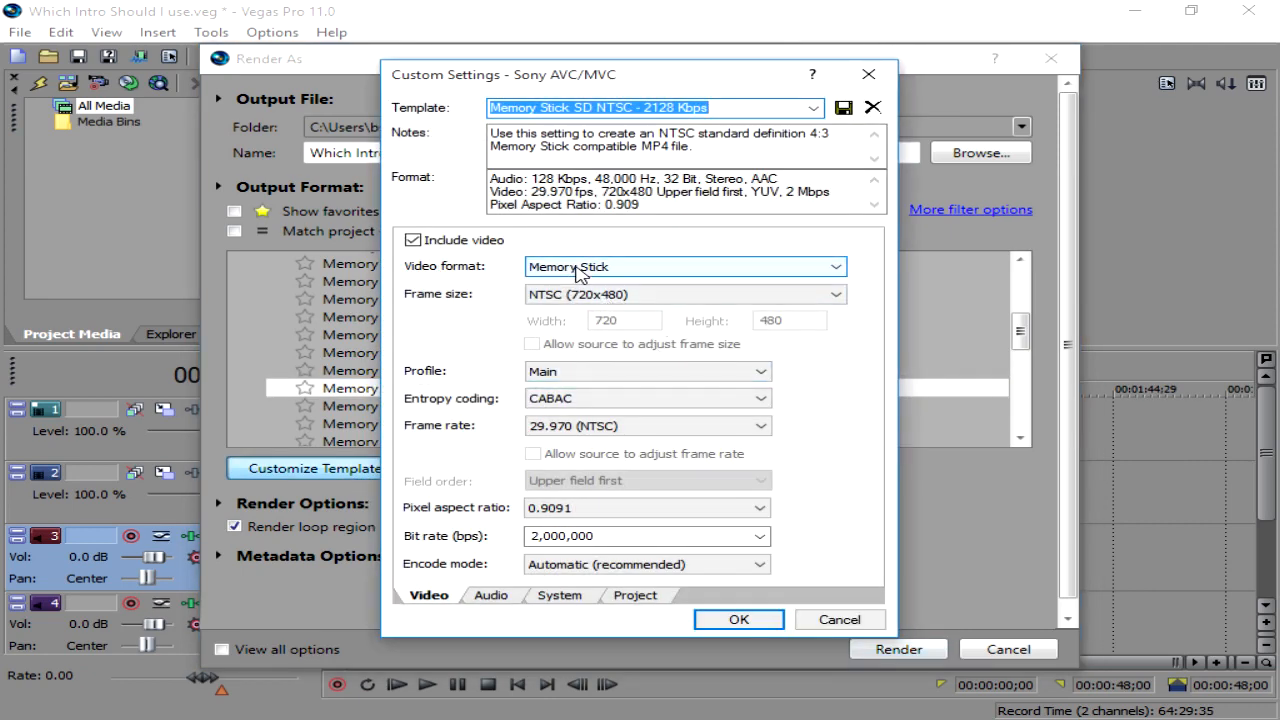
left_click(835, 266)
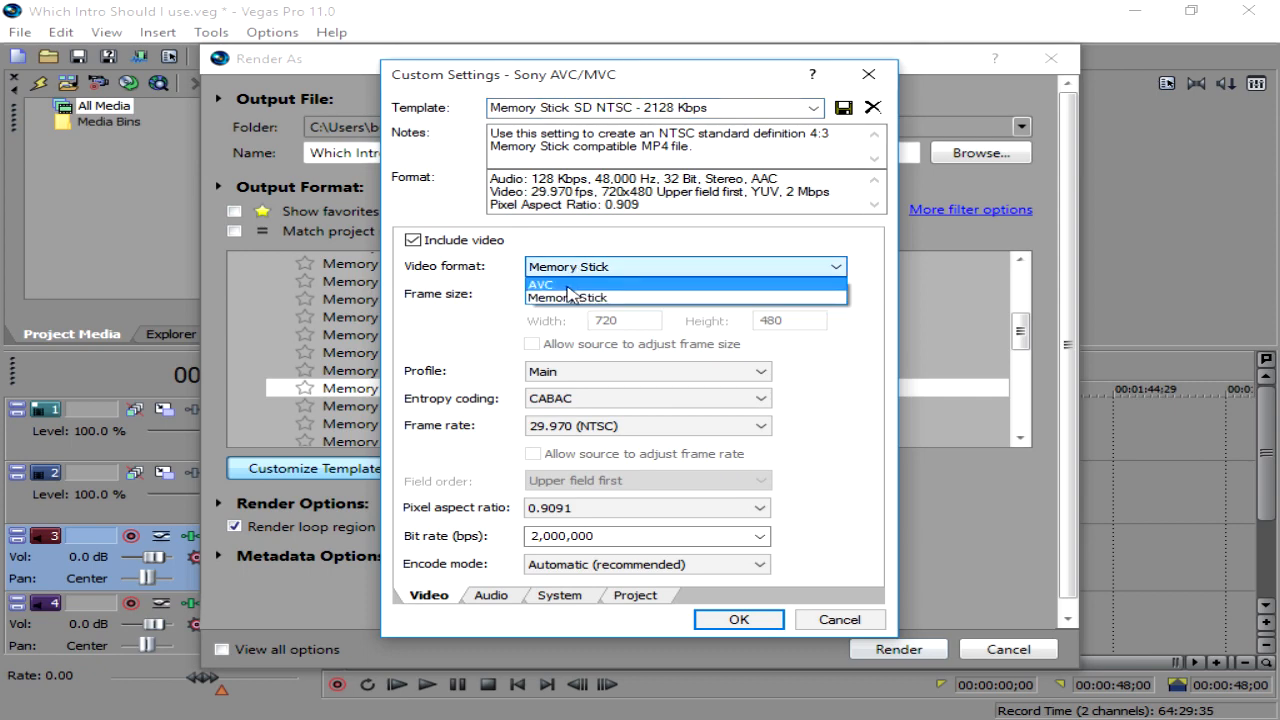
left_click(541, 285)
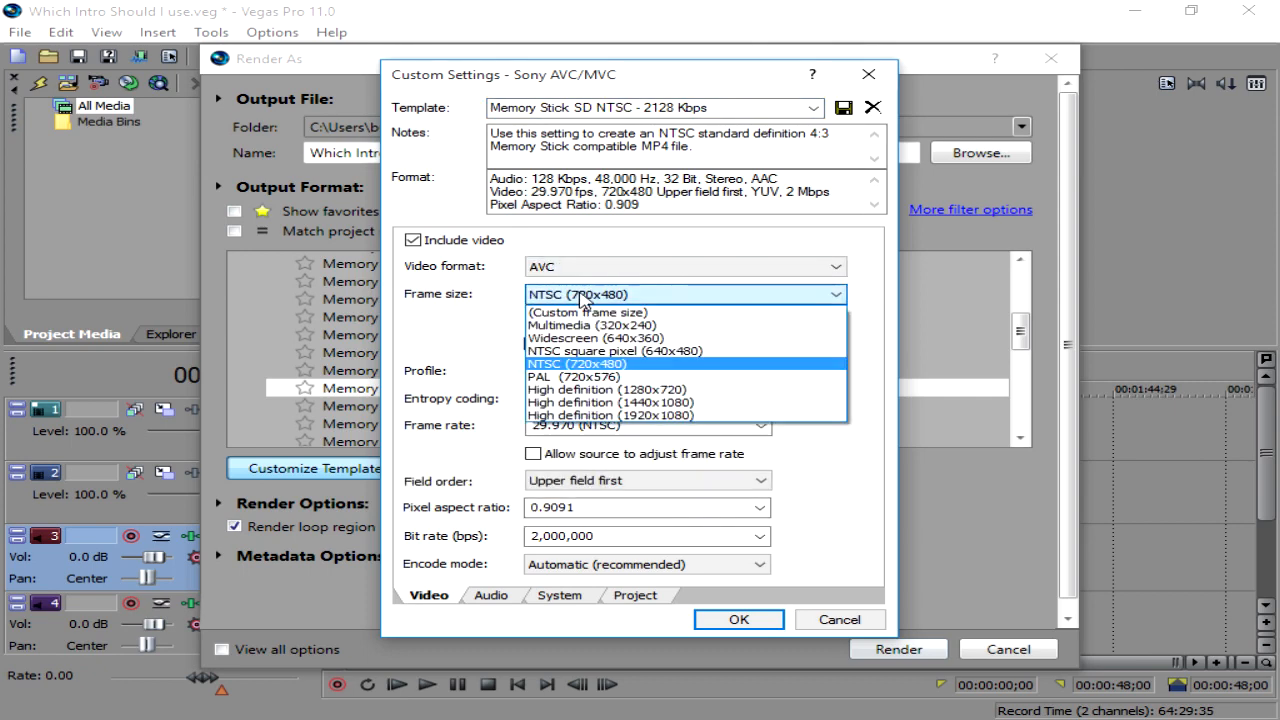
mouse_move(606, 389)
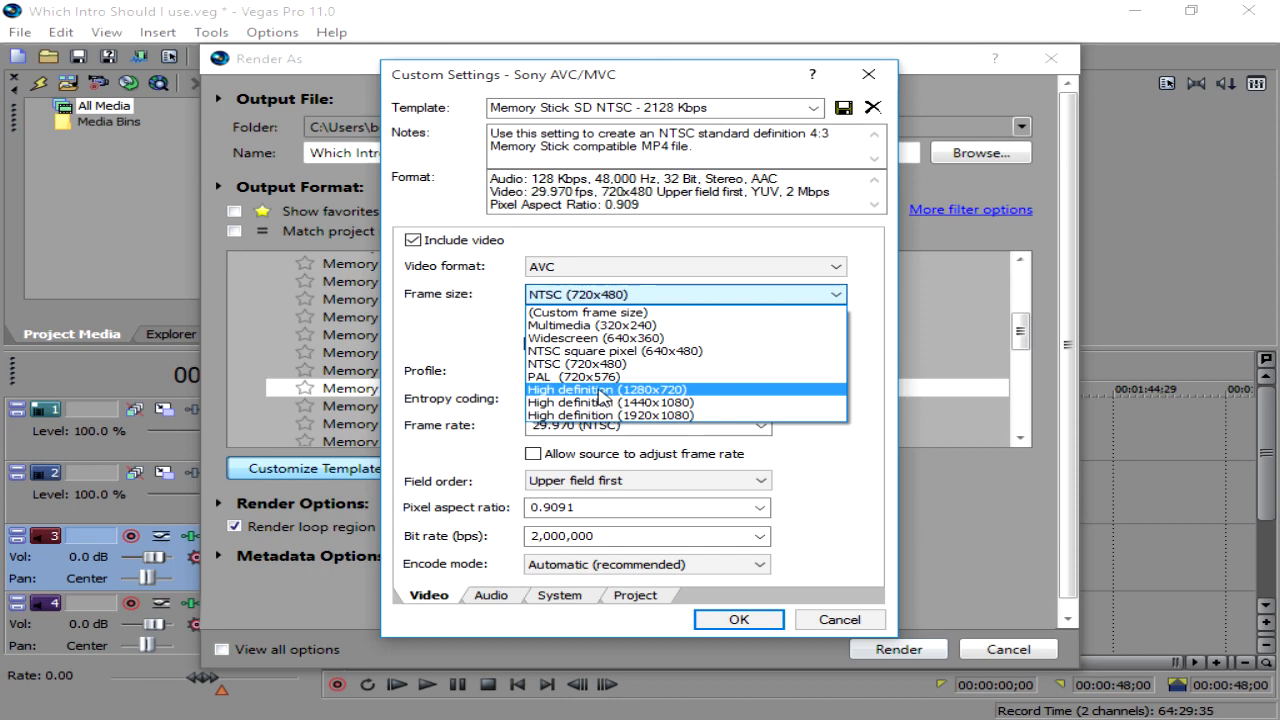
left_click(607, 389)
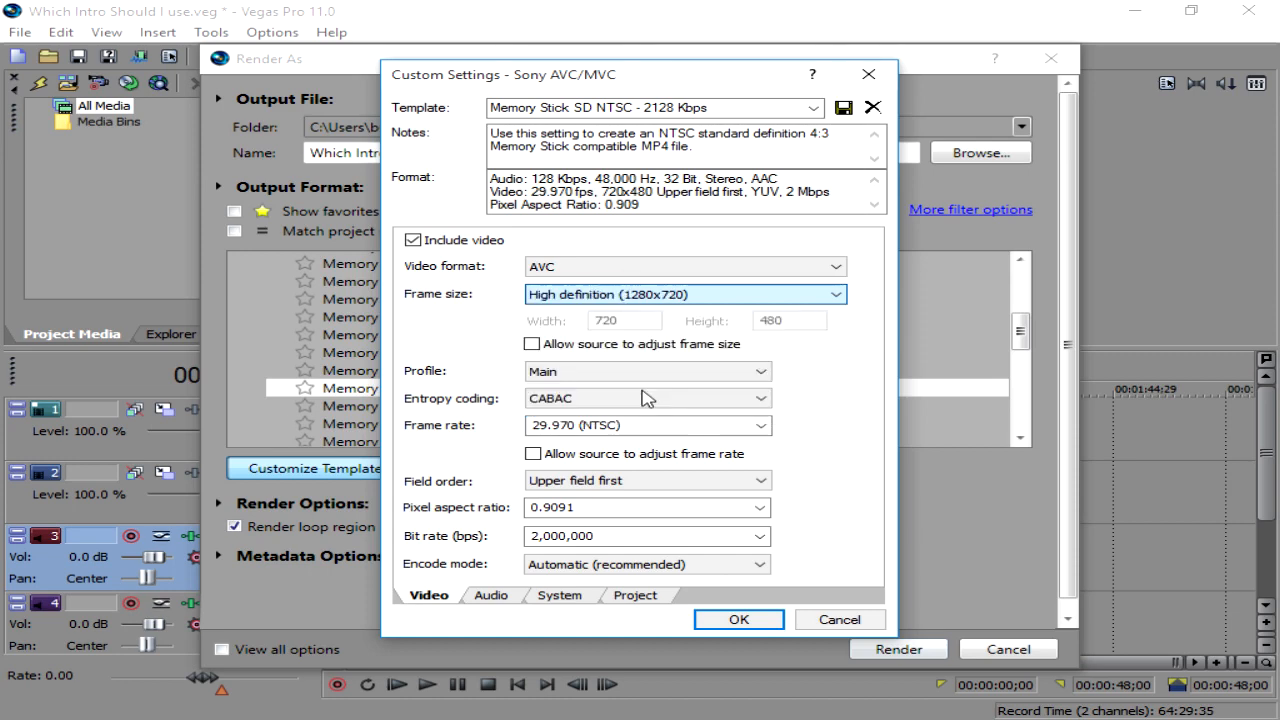
left_click(684, 294)
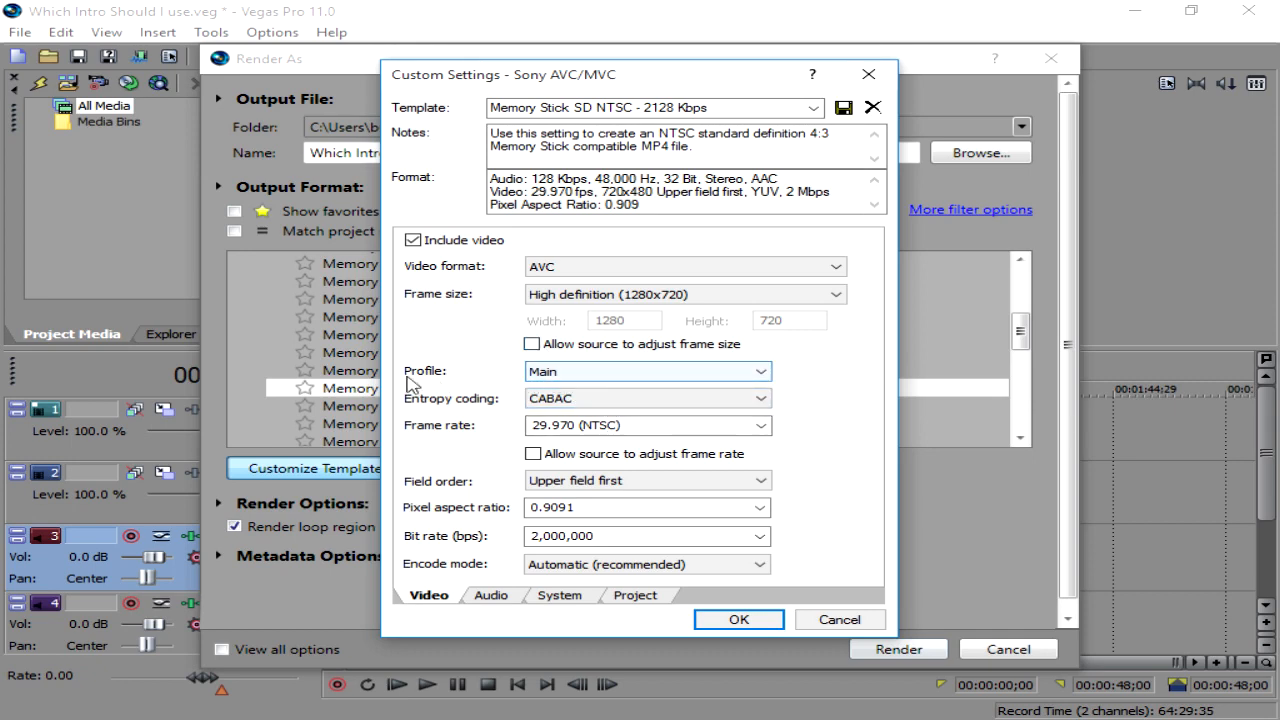
Review profile and frame rate, keep progressive field order, set pixel aspect ratio 1.0000
left_click(758, 371)
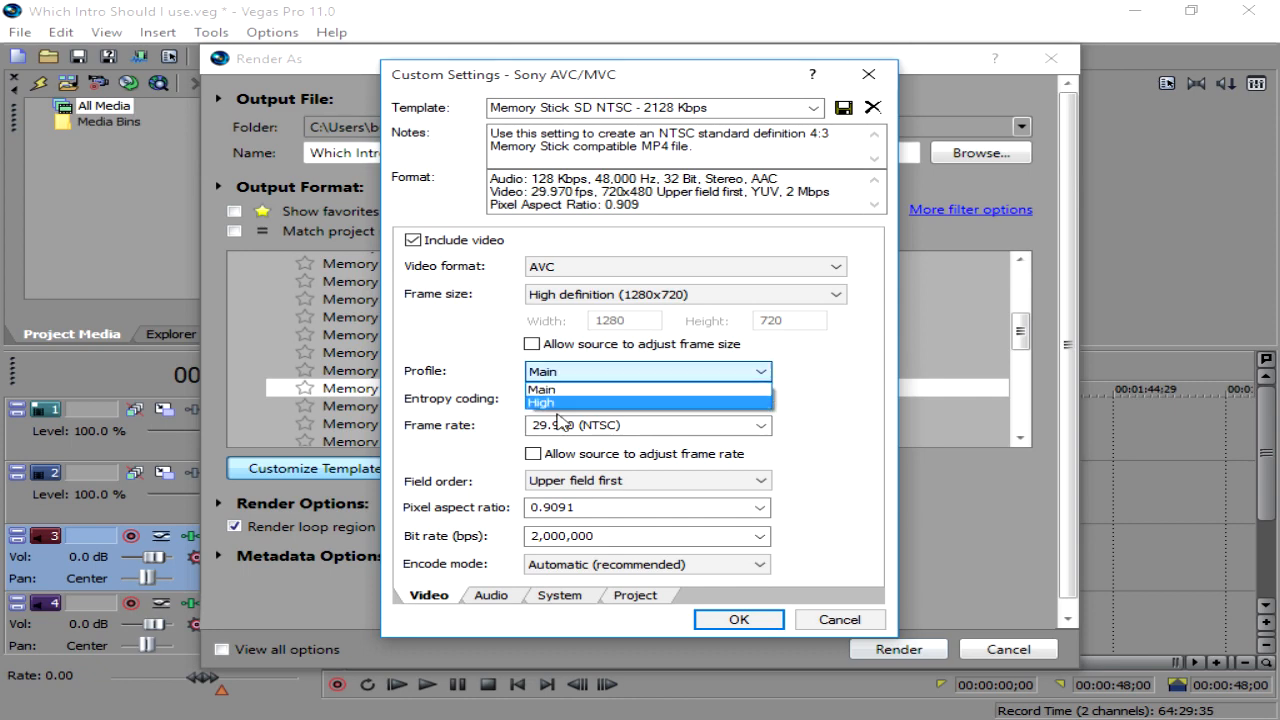
mouse_move(545, 389)
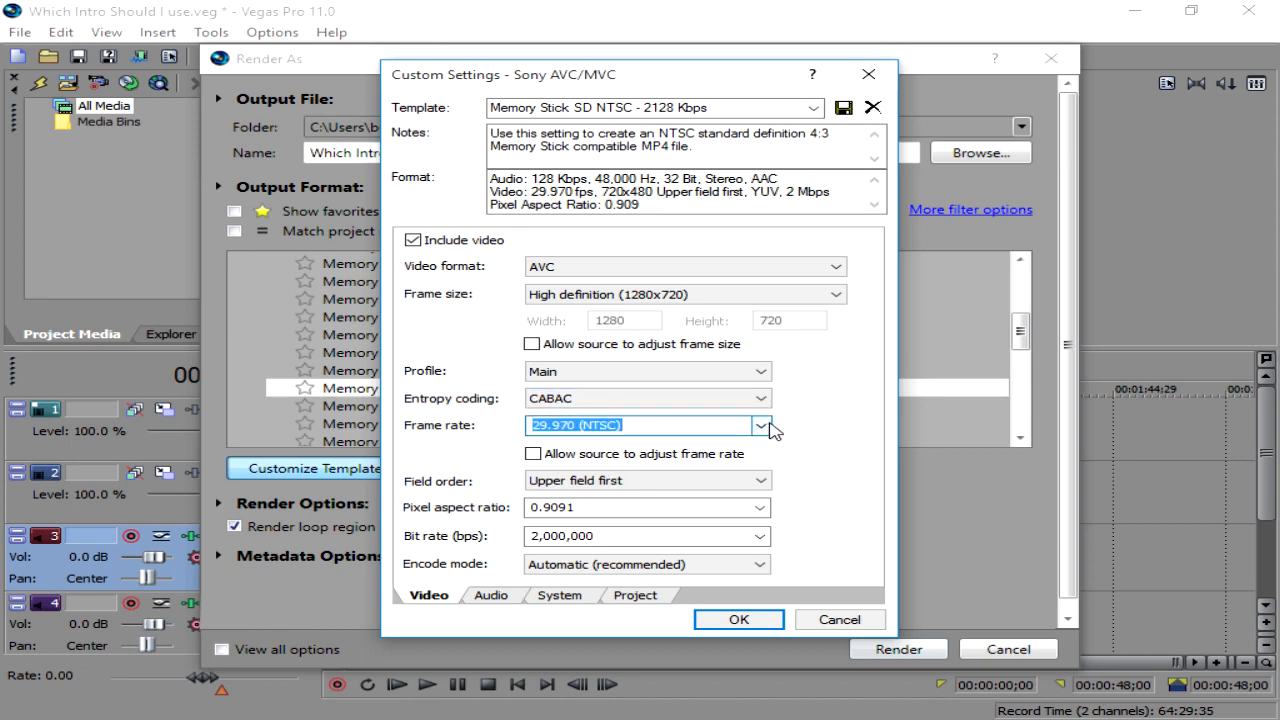
left_click(761, 425)
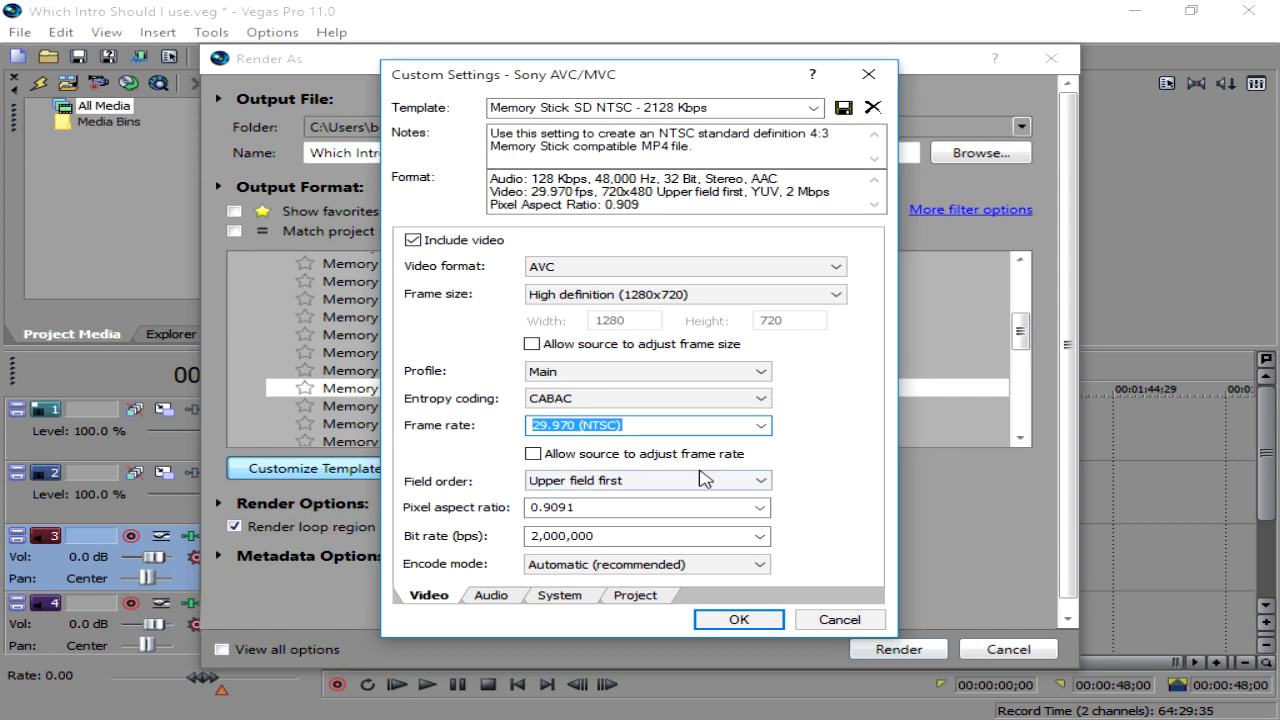
left_click(647, 480)
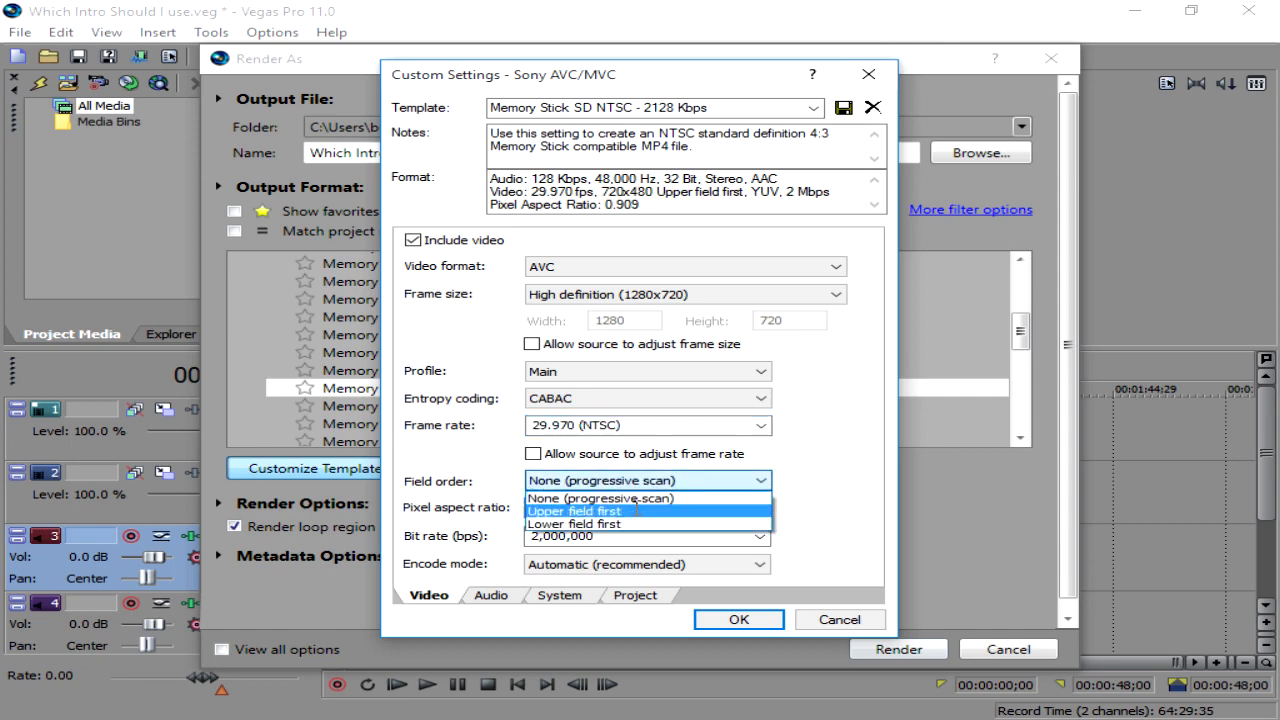
left_click(600, 498)
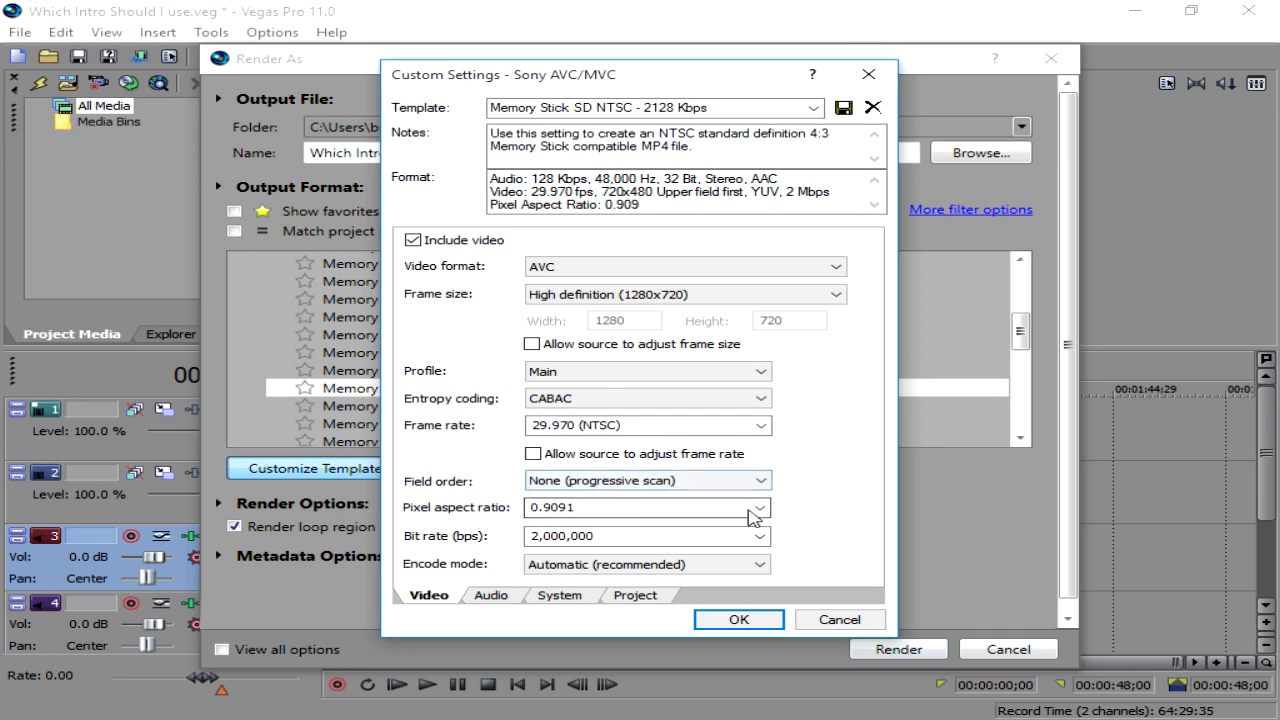
left_click(760, 507)
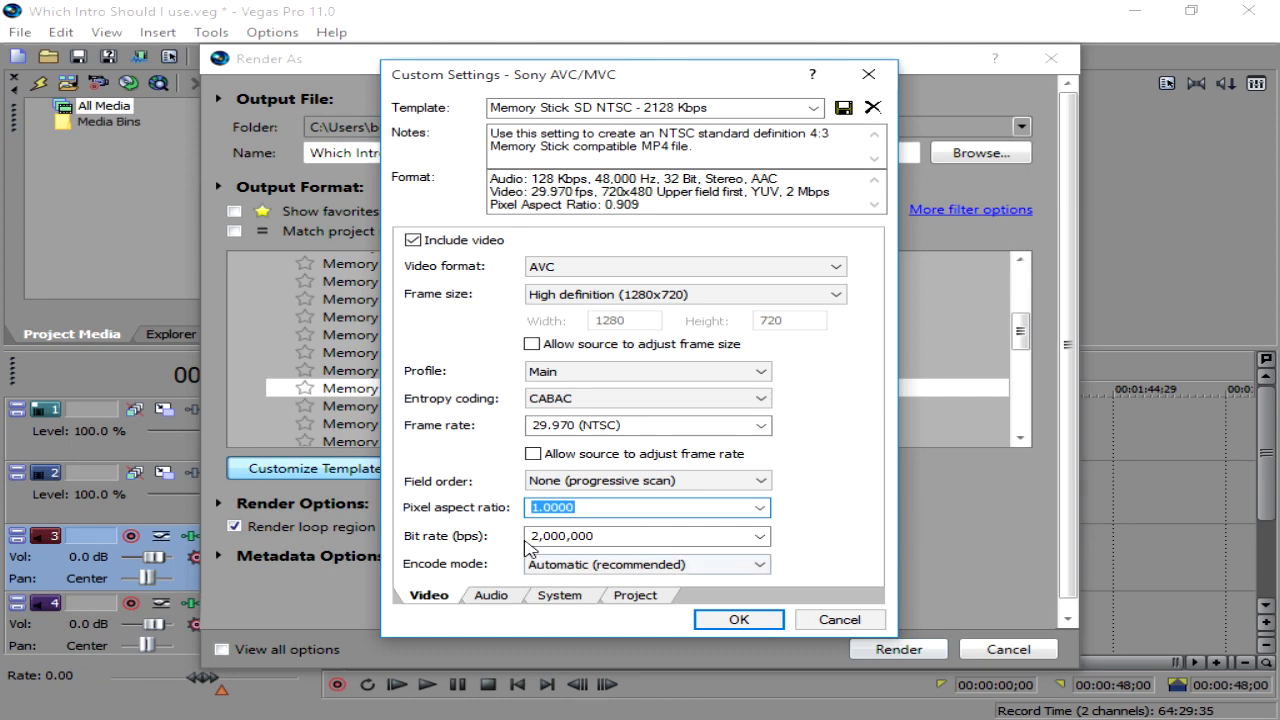
Enter a 6,000,000 bps video bit rate and set encode mode to CPU only
left_click(759, 536)
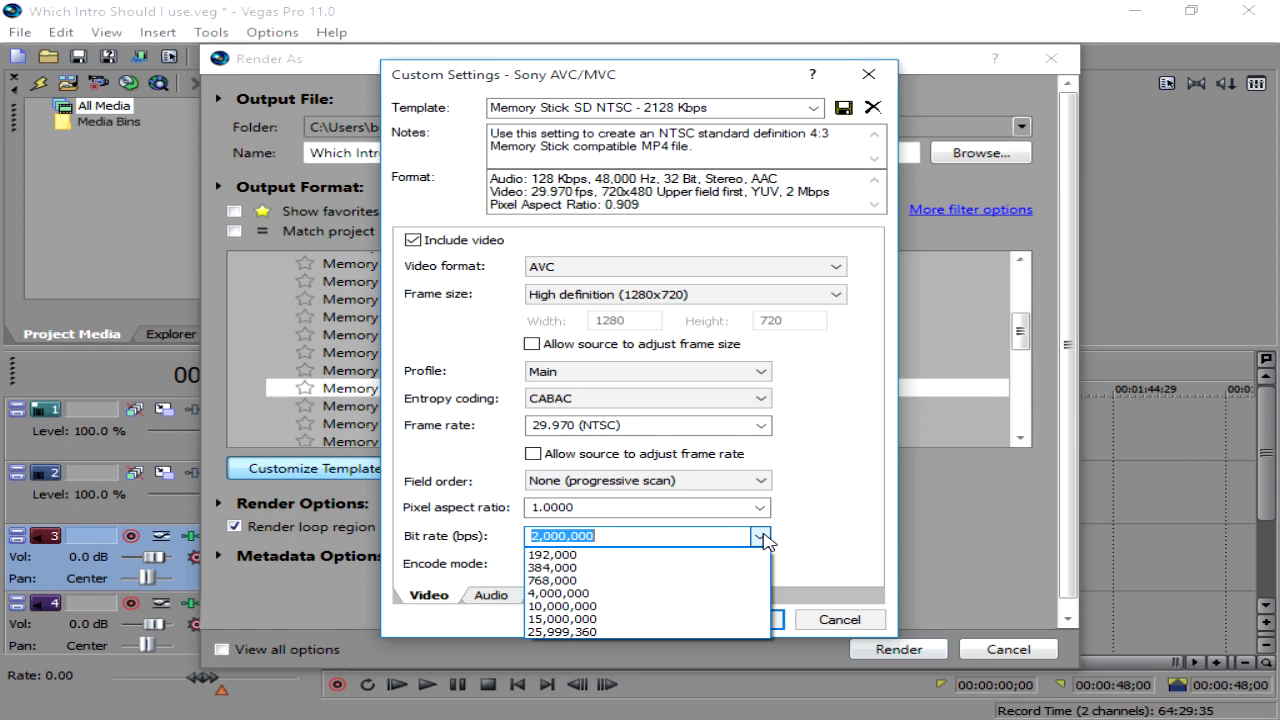
mouse_move(670, 305)
type("6,")
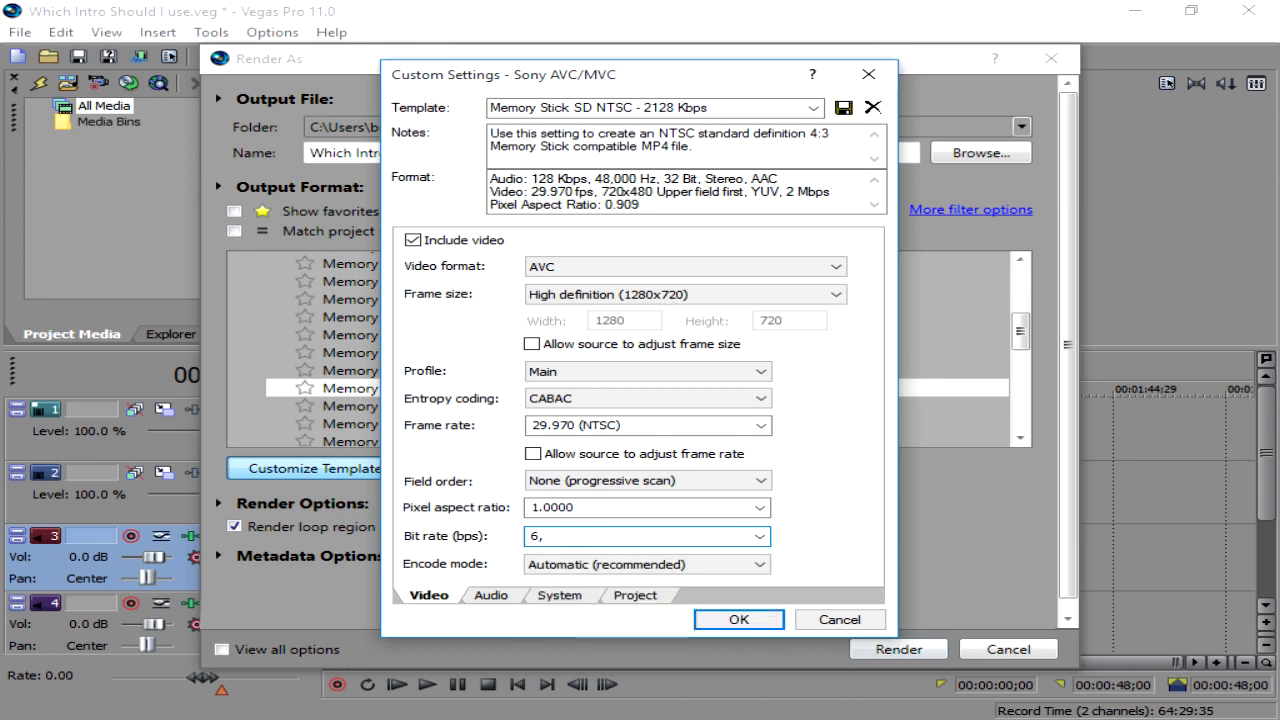
type("000,")
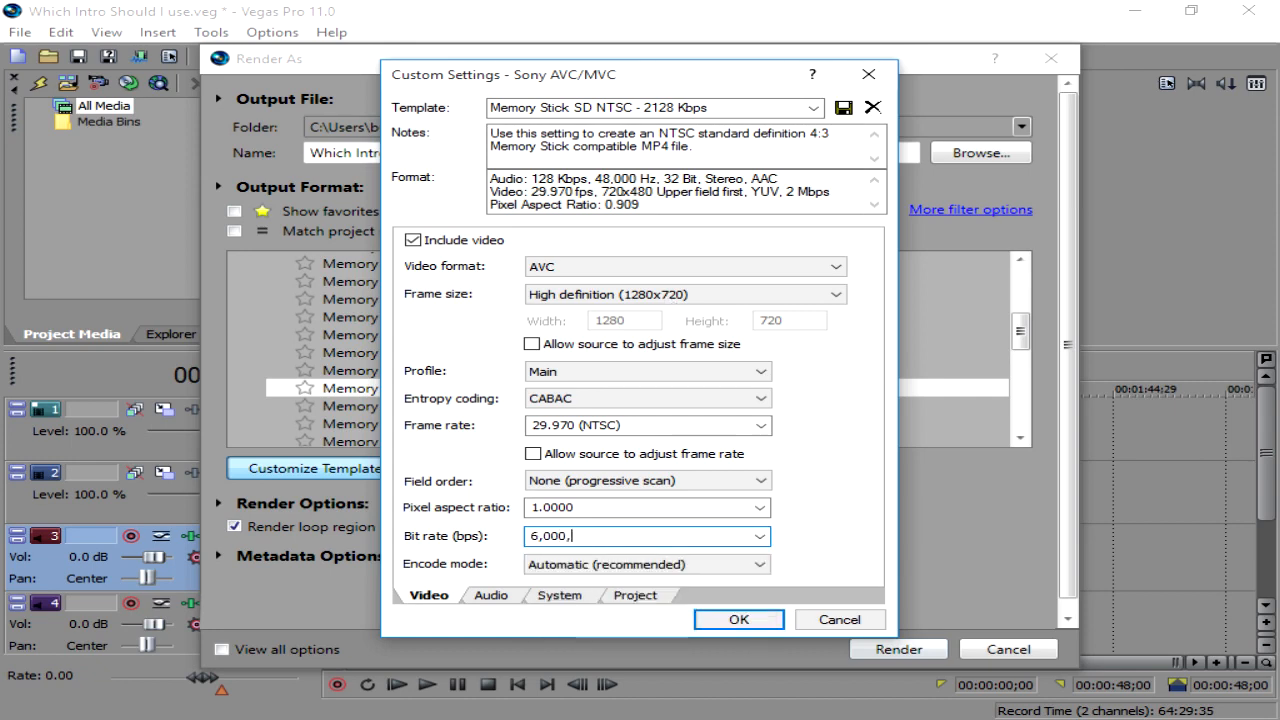
type("000")
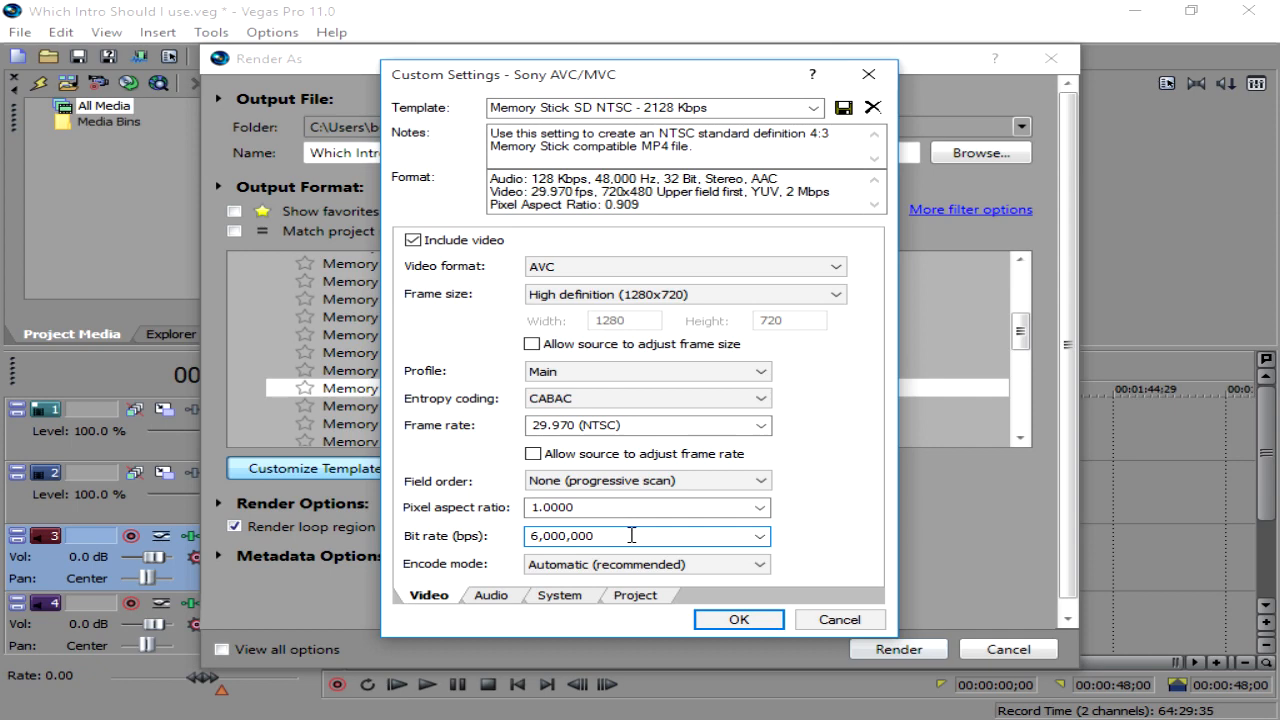
left_click(645, 535)
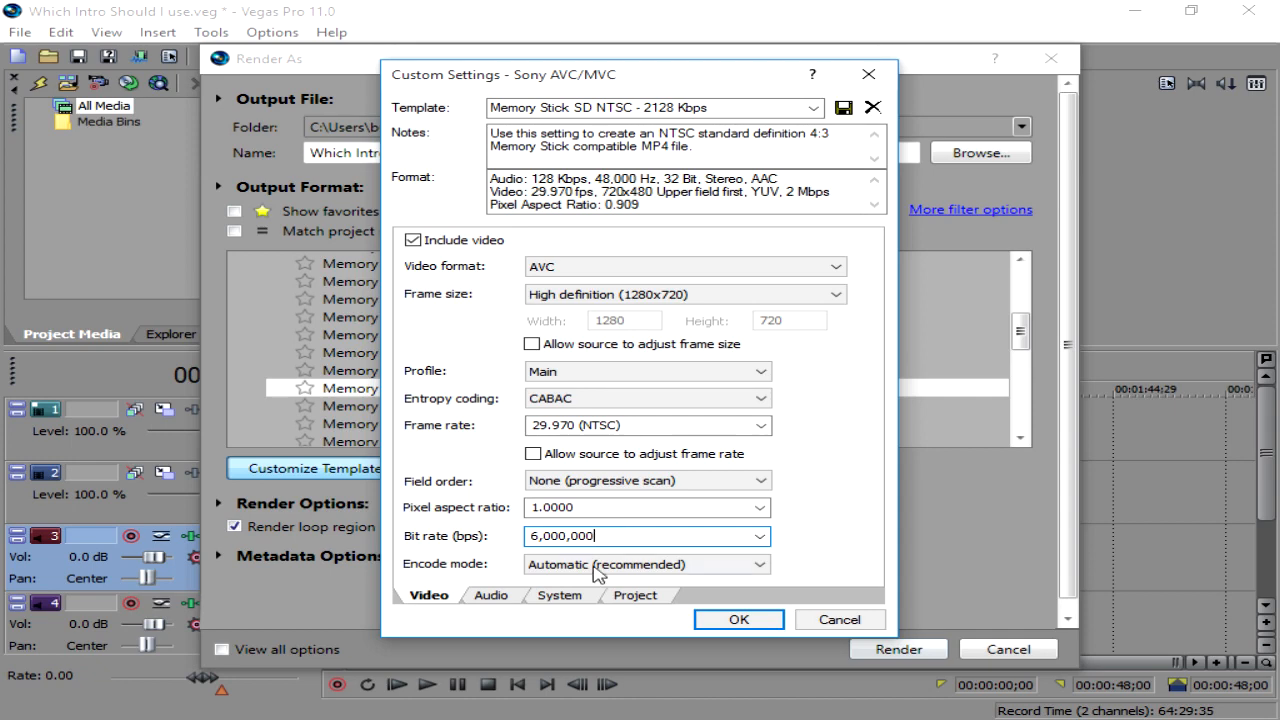
left_click(758, 564)
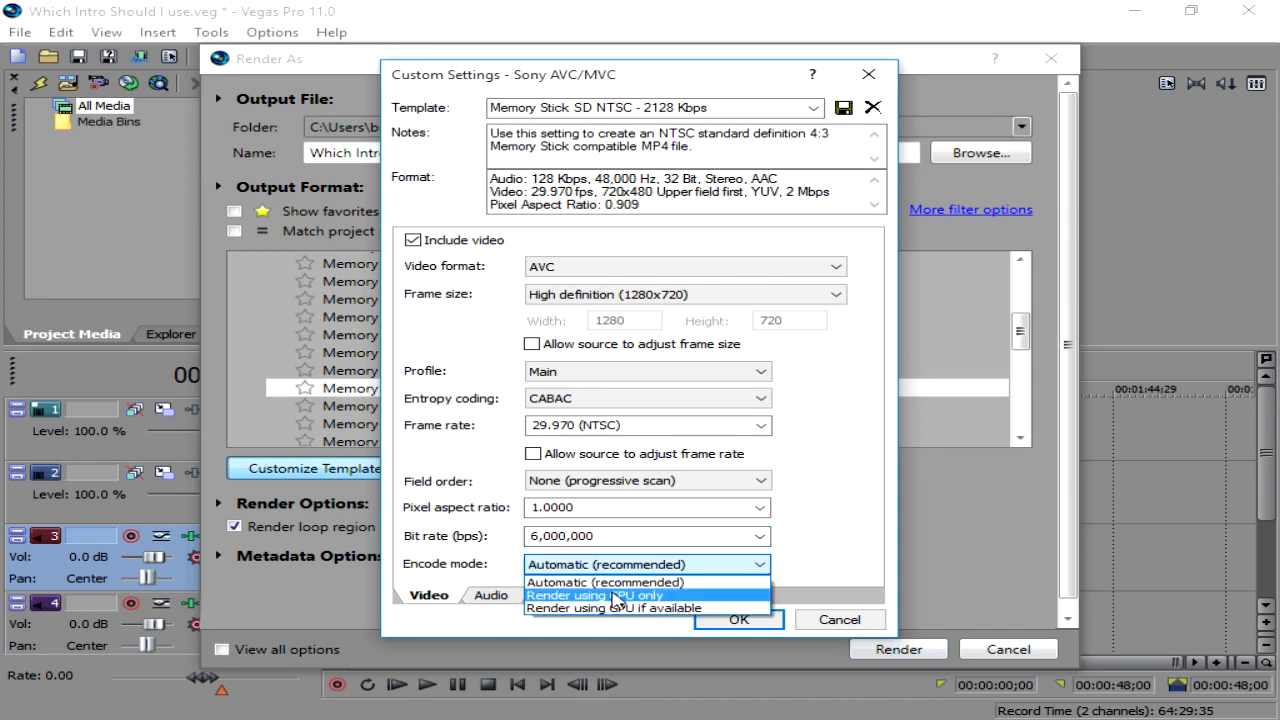
left_click(592, 595)
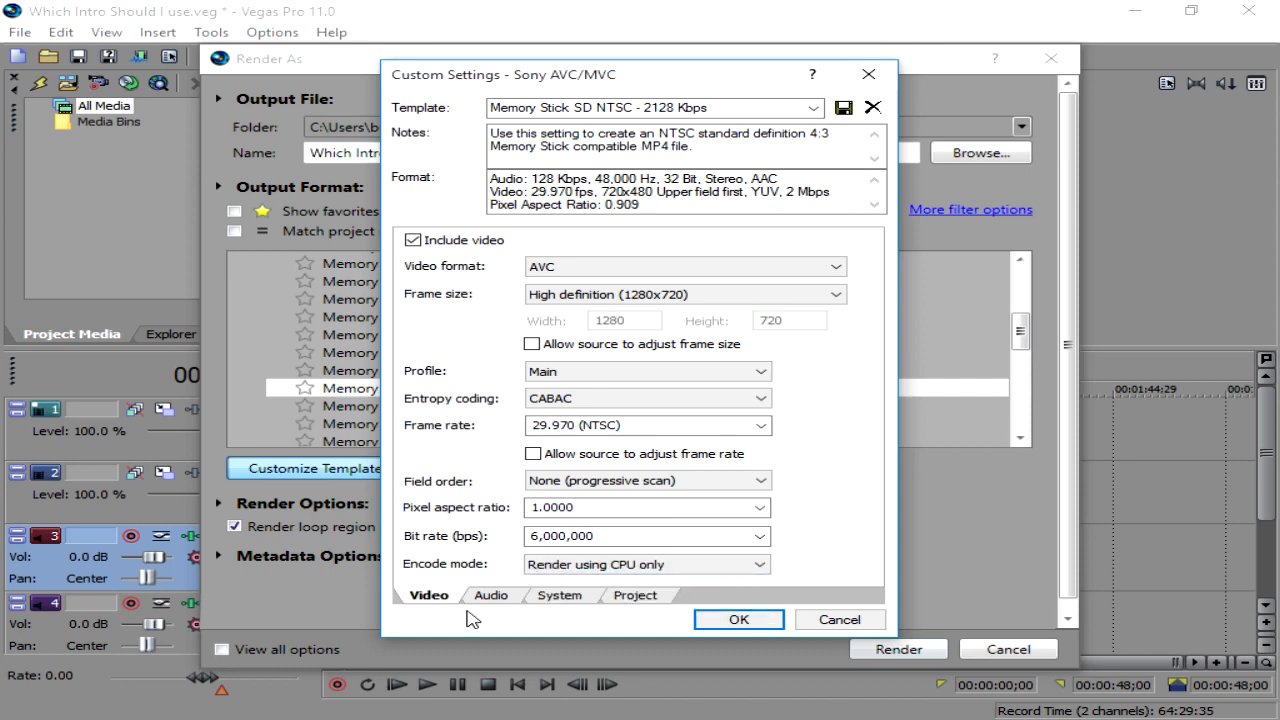
Set the audio bit rate to 384,000 bps
left_click(491, 595)
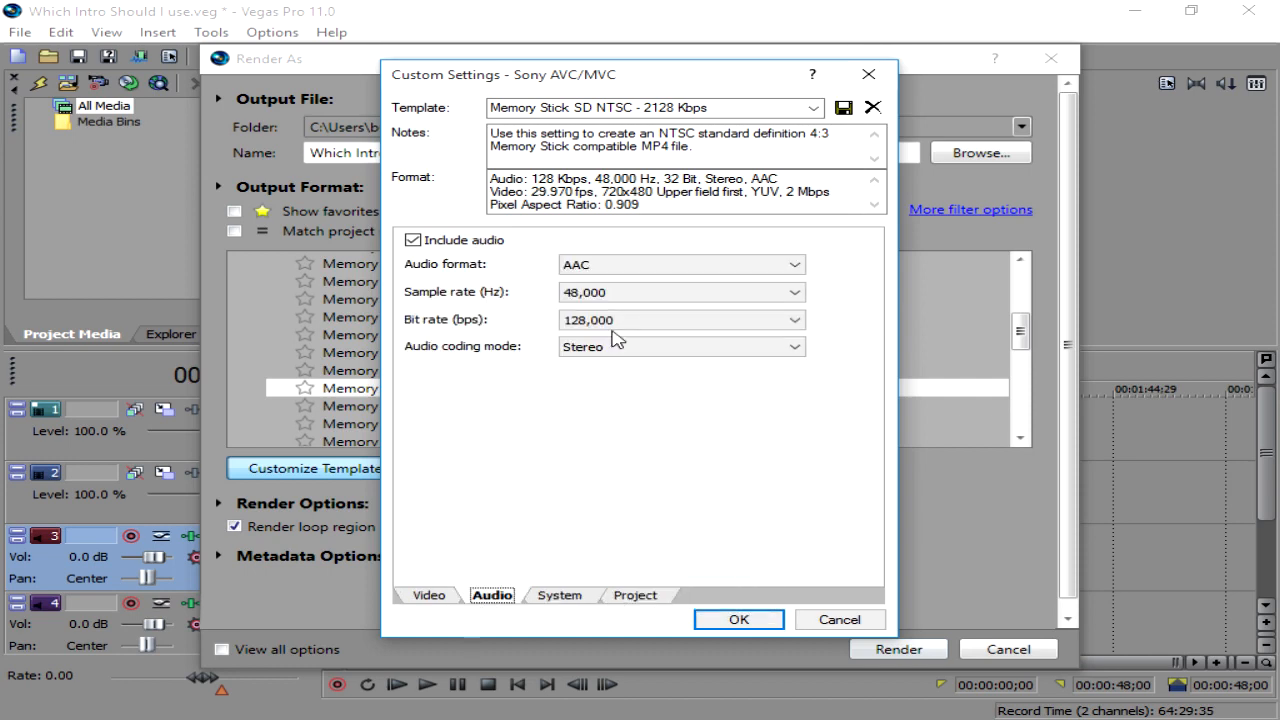
left_click(793, 320)
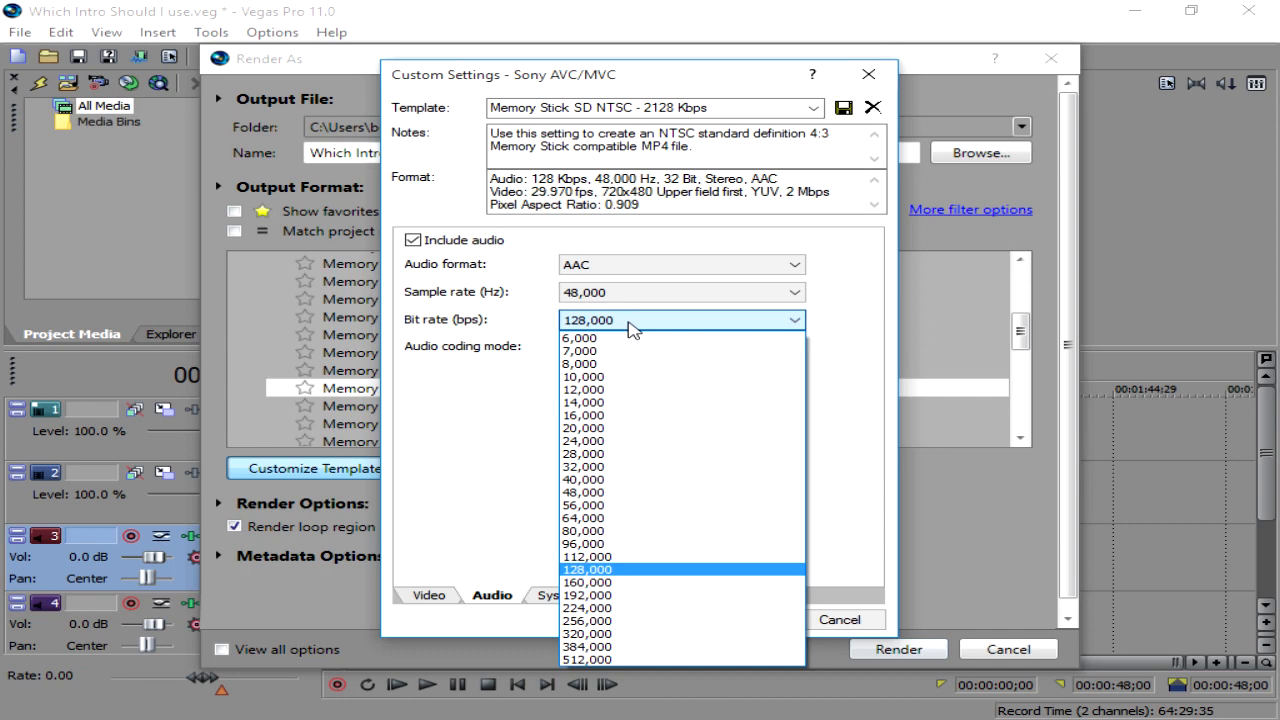
mouse_move(615, 652)
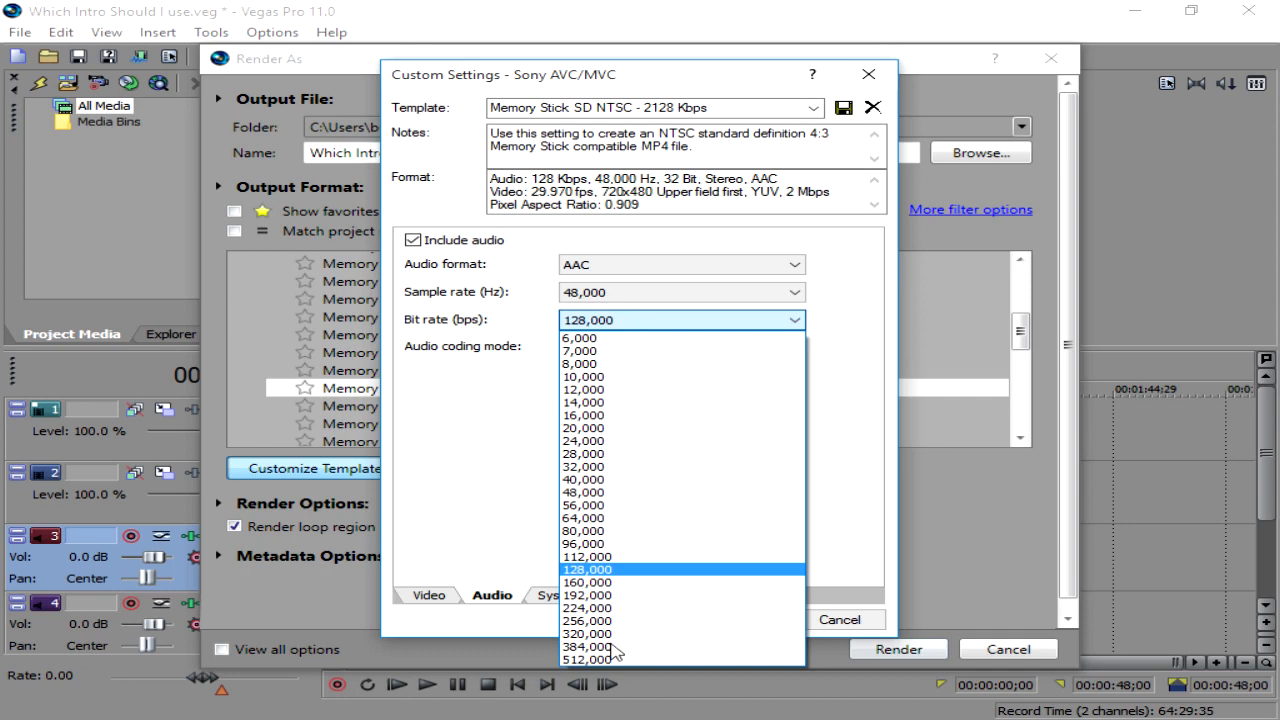
left_click(588, 646)
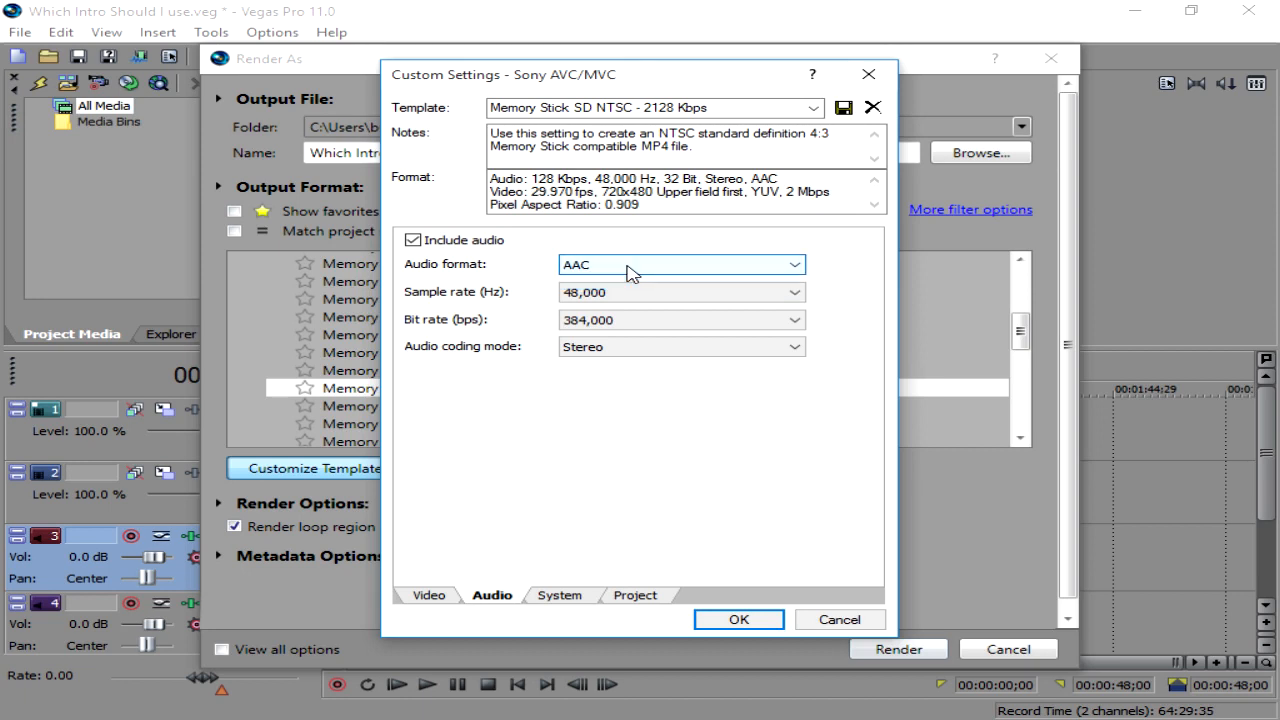
Keep MP4 as the system file format and review the Project settings
left_click(560, 595)
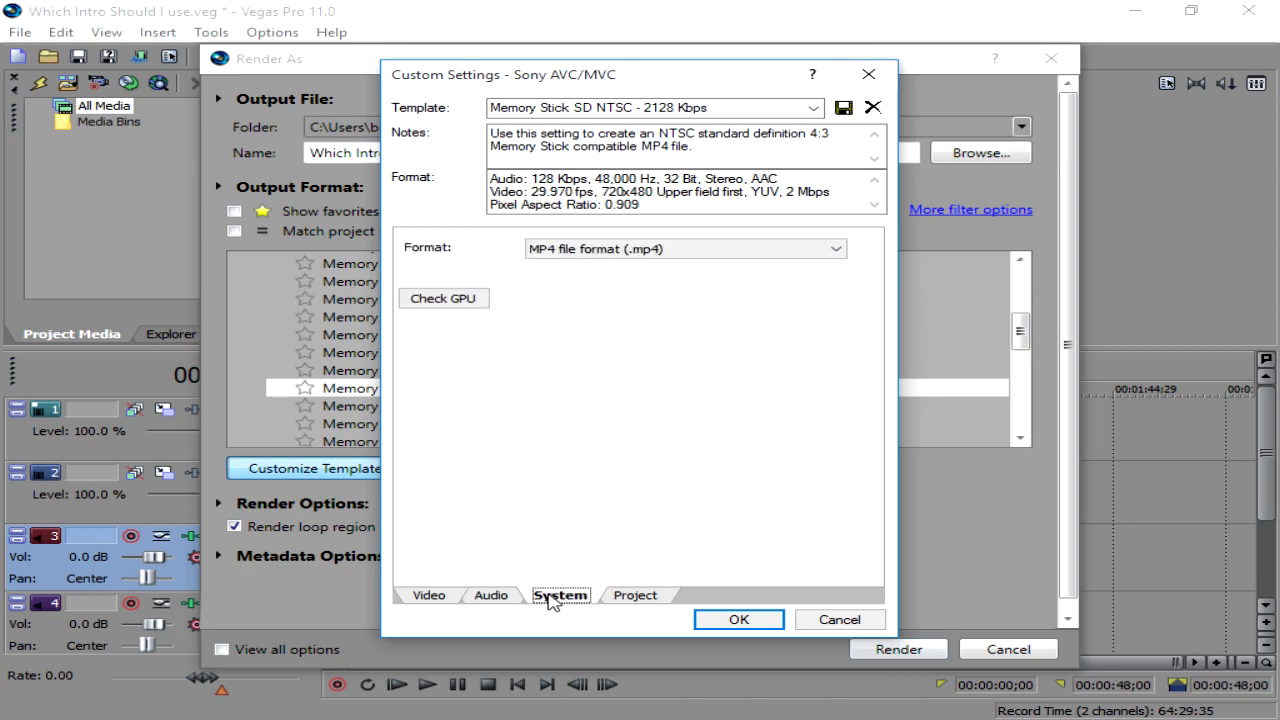
left_click(833, 248)
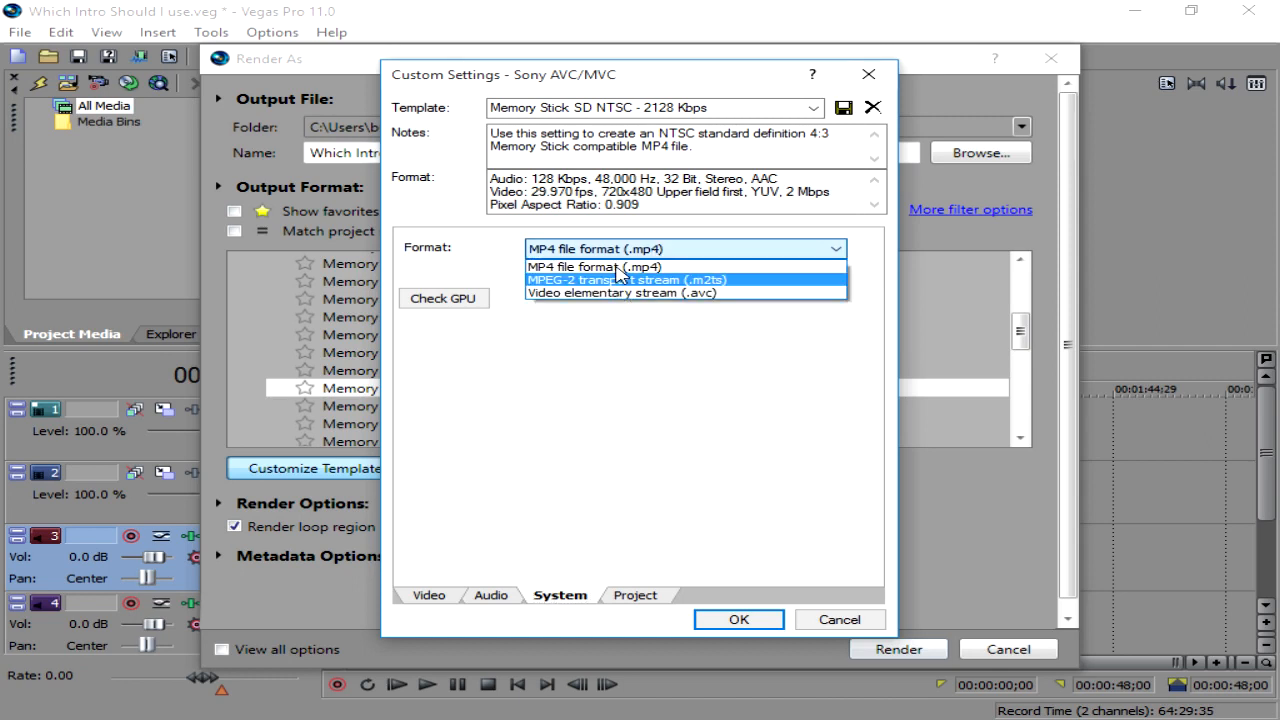
left_click(635, 595)
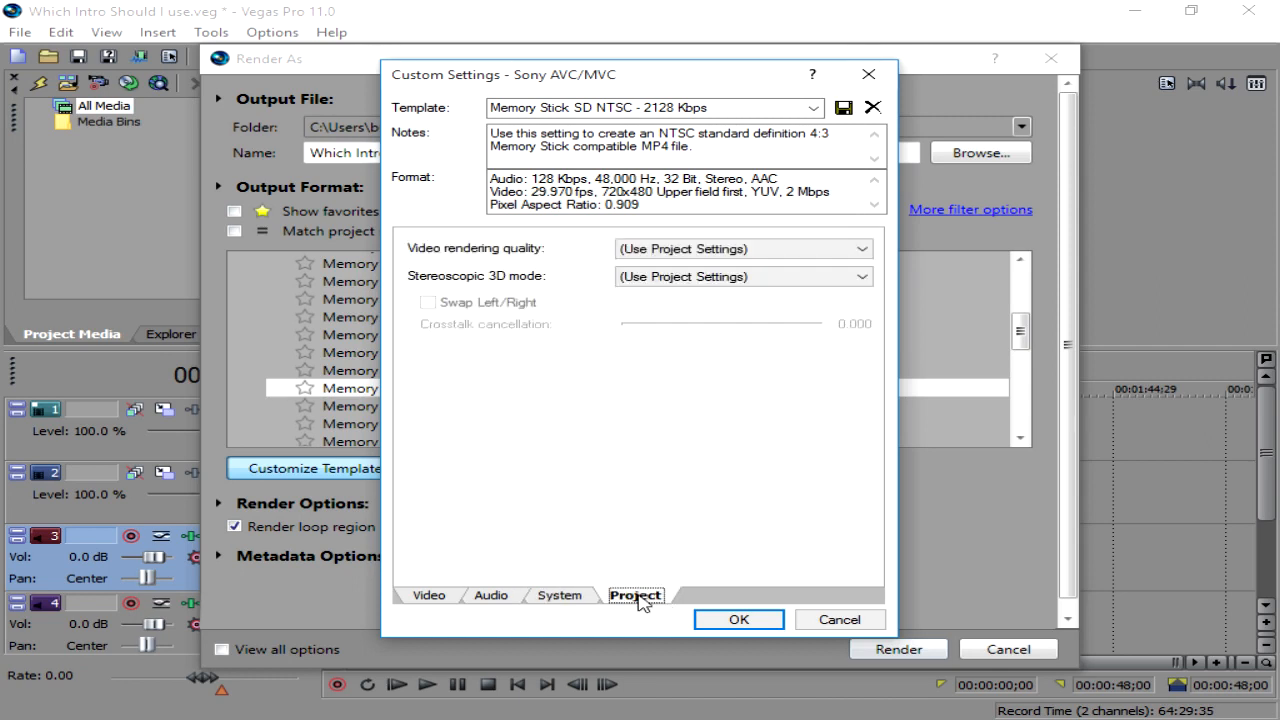
left_click(860, 248)
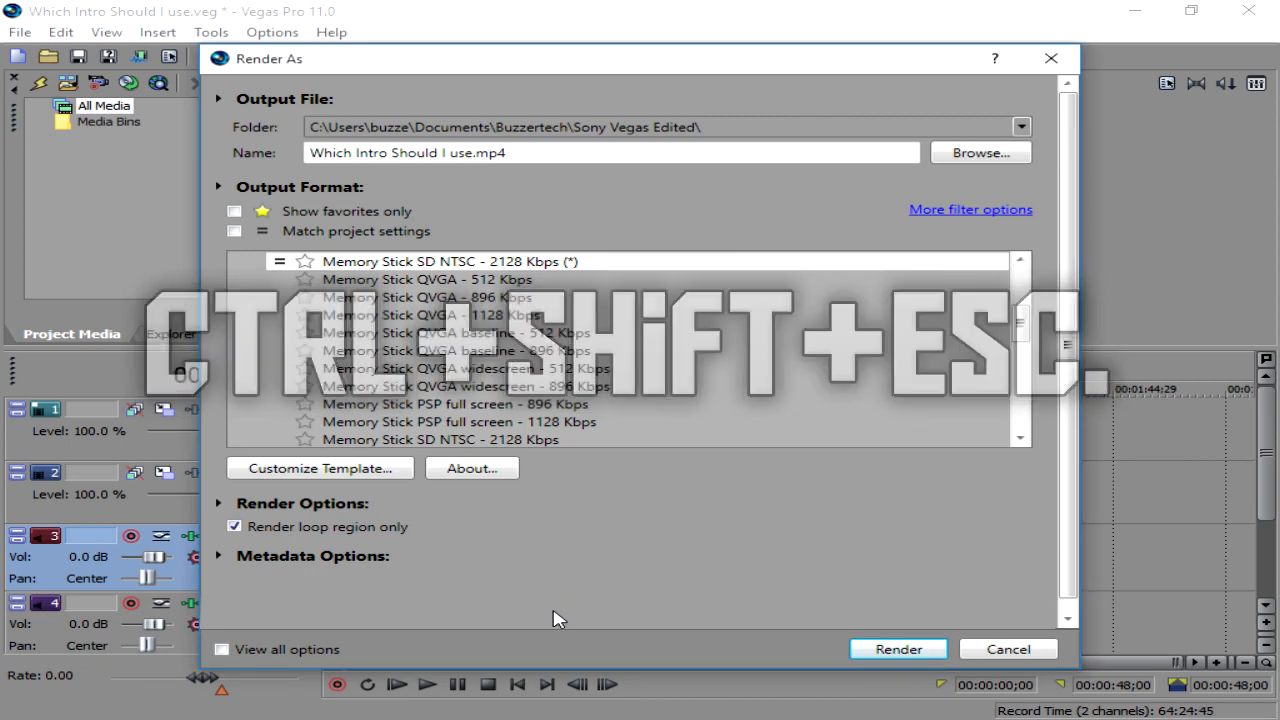
Launch Task Manager with Ctrl+Shift+Esc
key("ctrl+shift+esc")
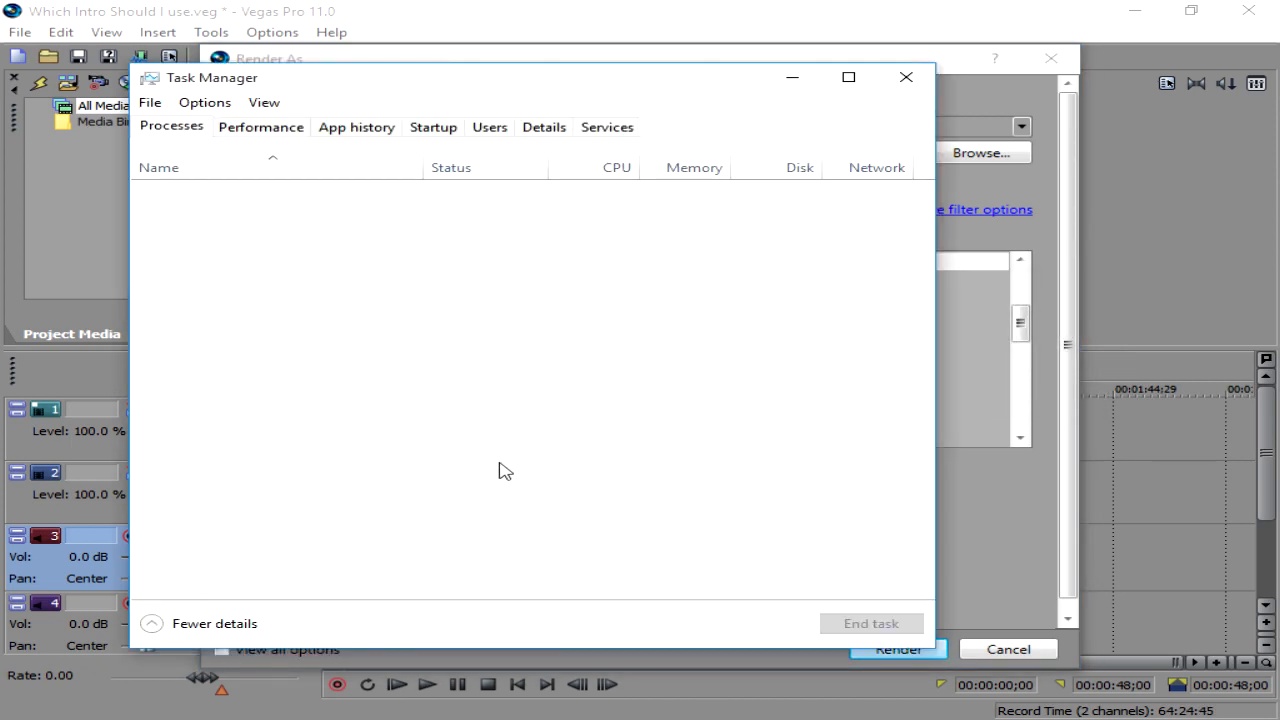
mouse_move(475, 468)
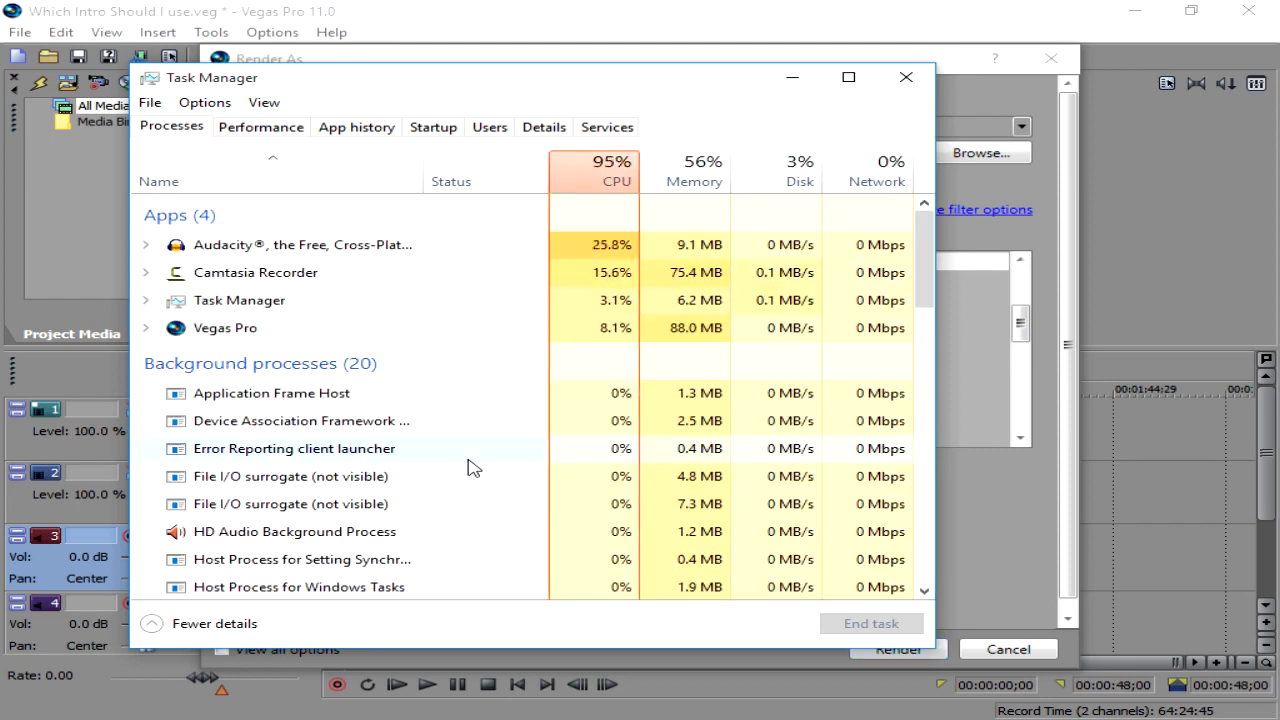
mouse_move(477, 160)
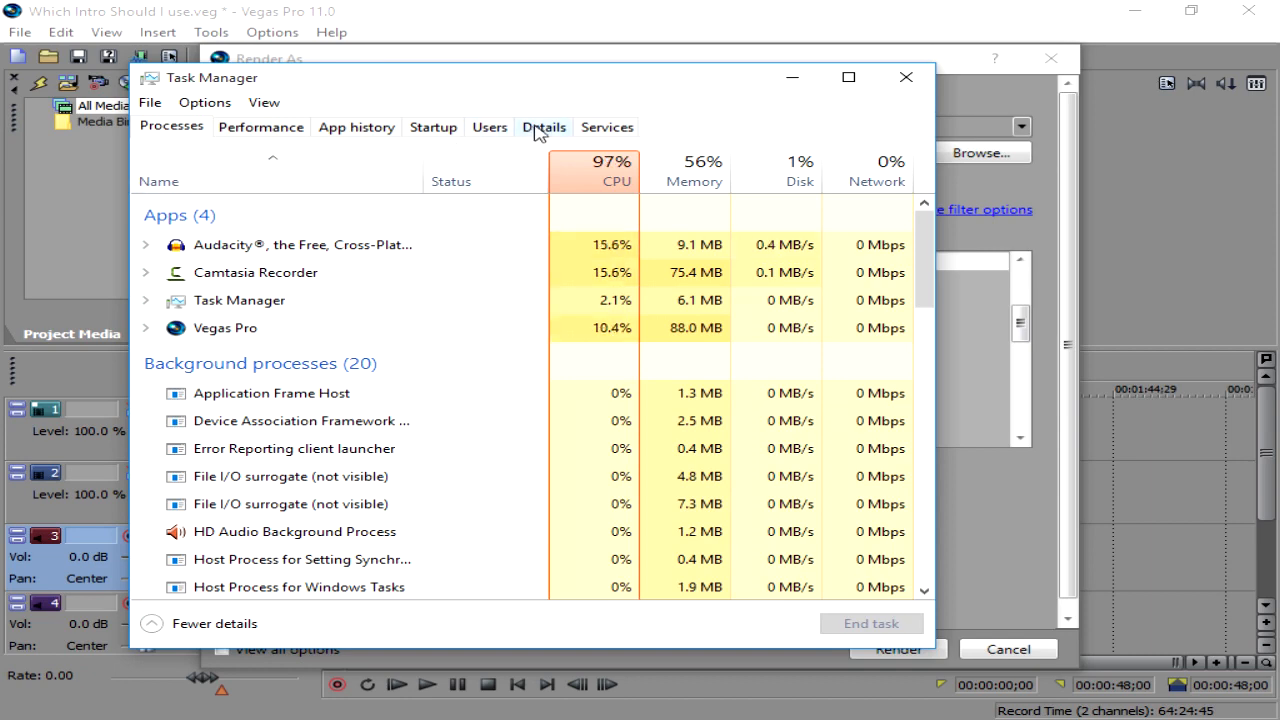
Set vegas110.exe to High priority from Task Manager's Details list
left_click(544, 126)
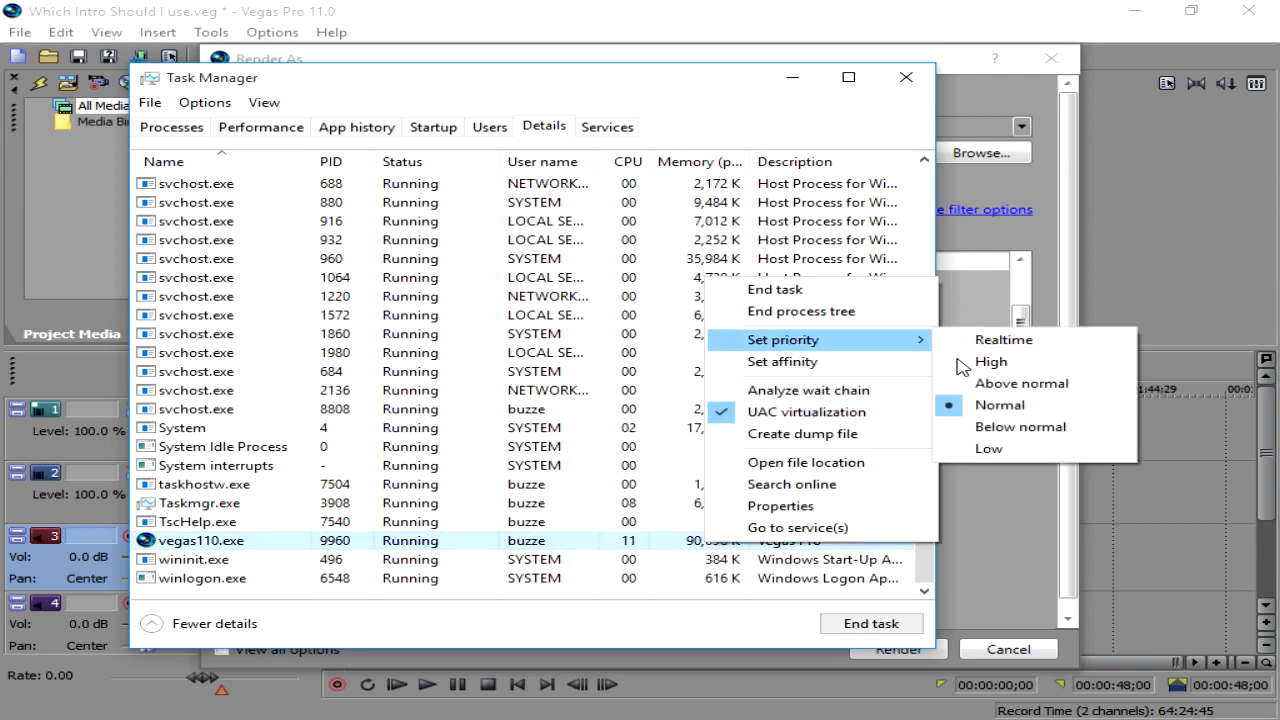
left_click(905, 77)
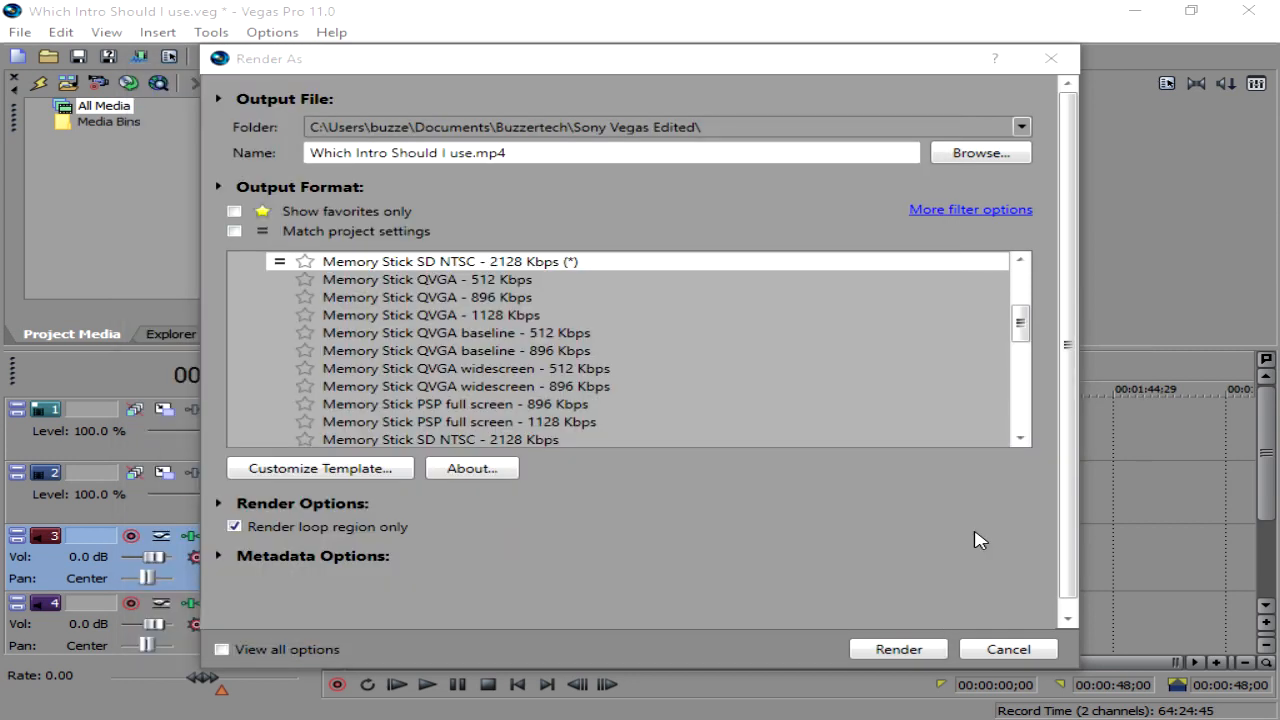